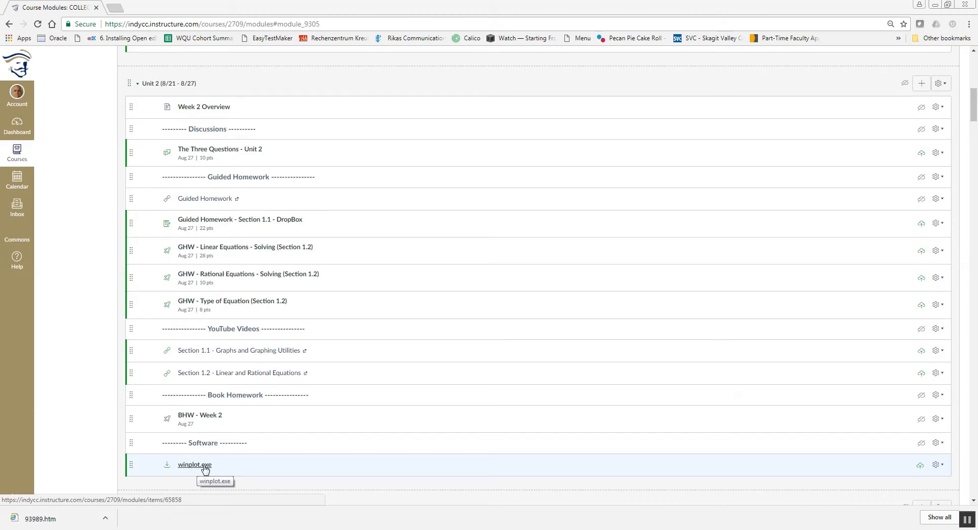
# Download winplot.exe from the Unit 2 Software item in Canvas.
pyautogui.click(195, 464)
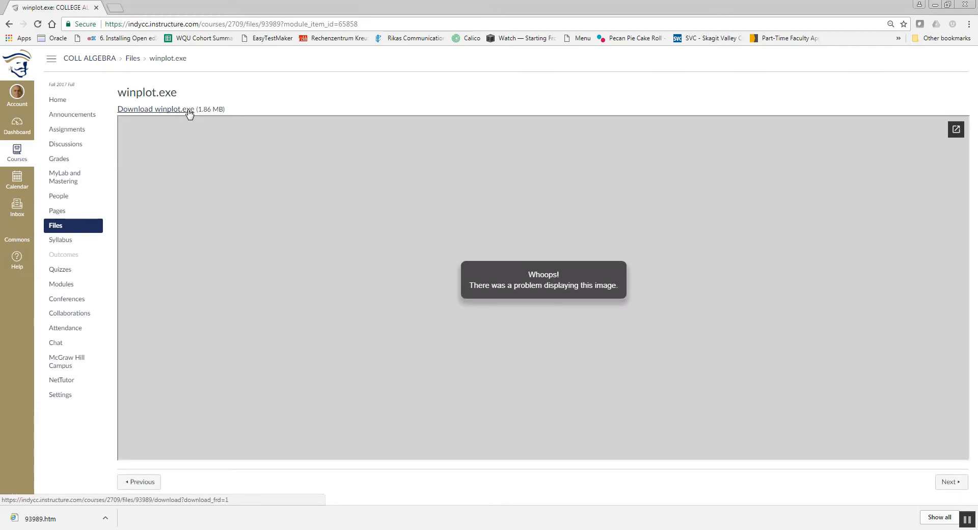
pyautogui.click(156, 108)
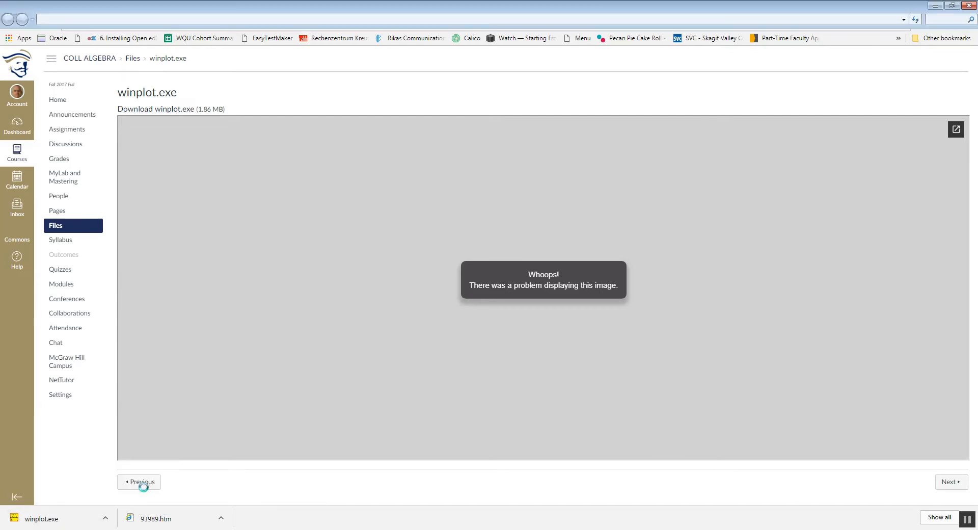
# Cut winplot.exe from the Downloads folder.
pyautogui.click(41, 518)
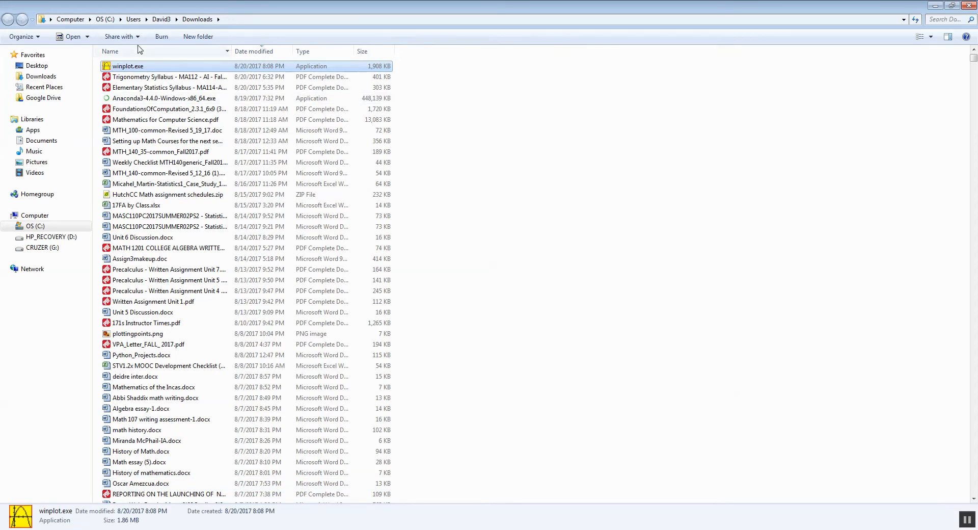
pyautogui.rightClick(127, 66)
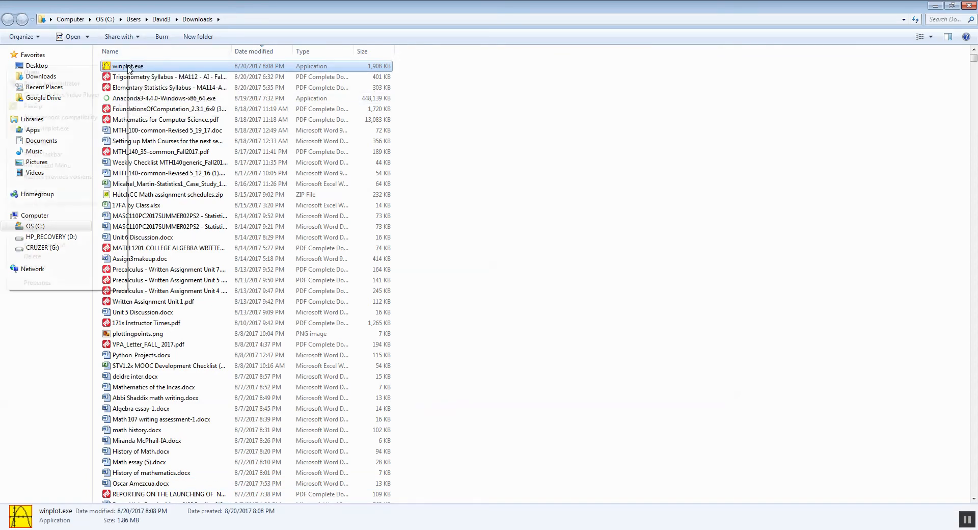
pyautogui.rightClick(128, 66)
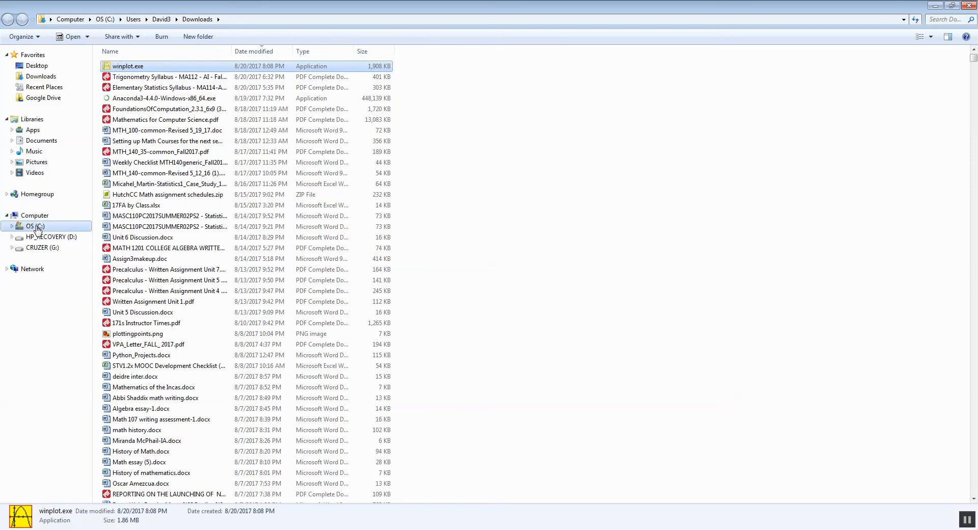
# Paste winplot.exe into the ajava folder on drive C:.
pyautogui.click(35, 226)
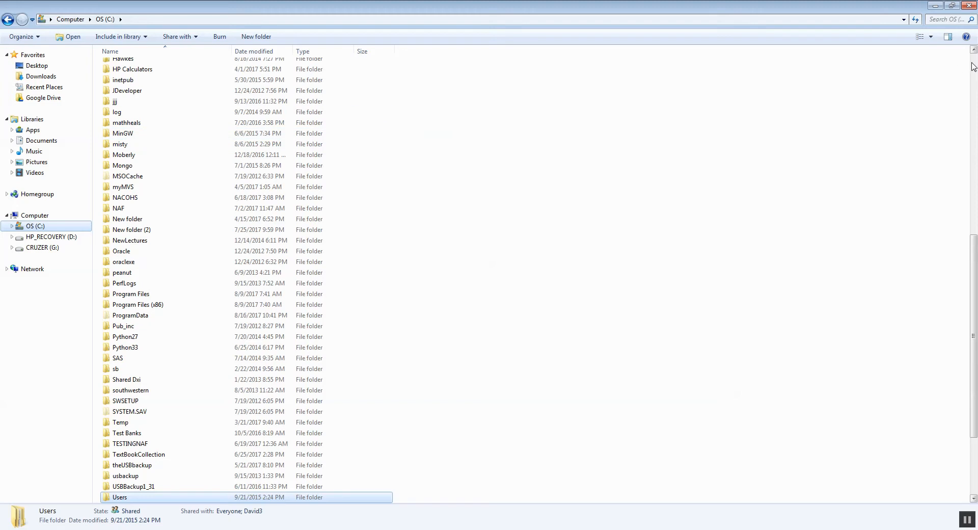
pyautogui.scroll(3)
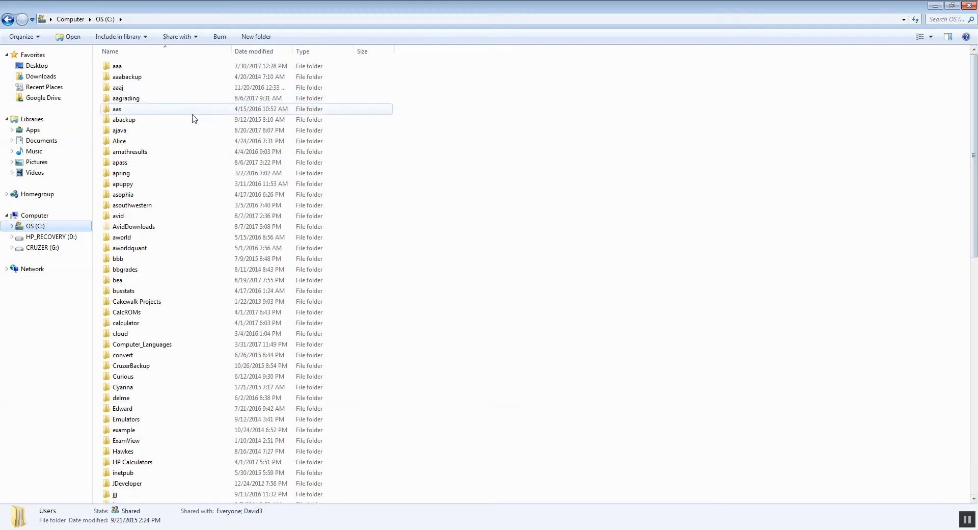
pyautogui.doubleClick(119, 130)
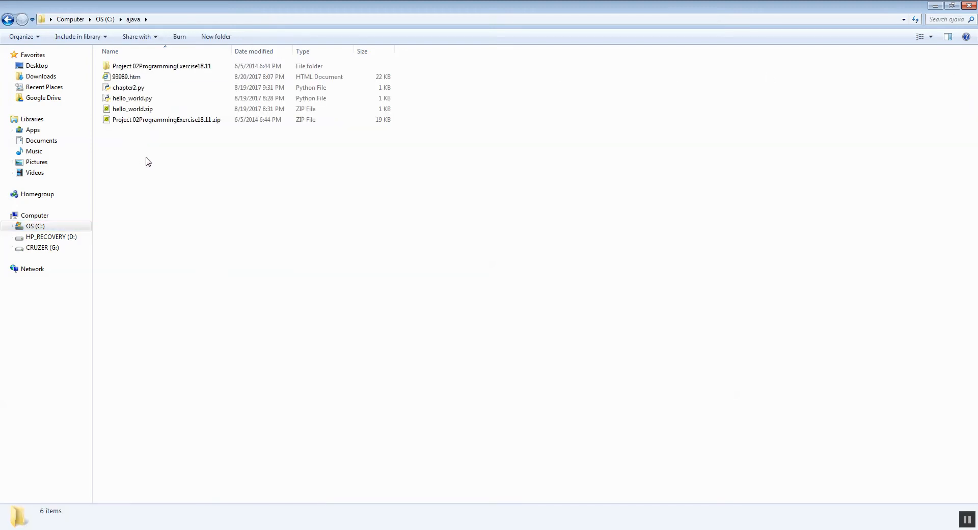
pyautogui.rightClick(148, 162)
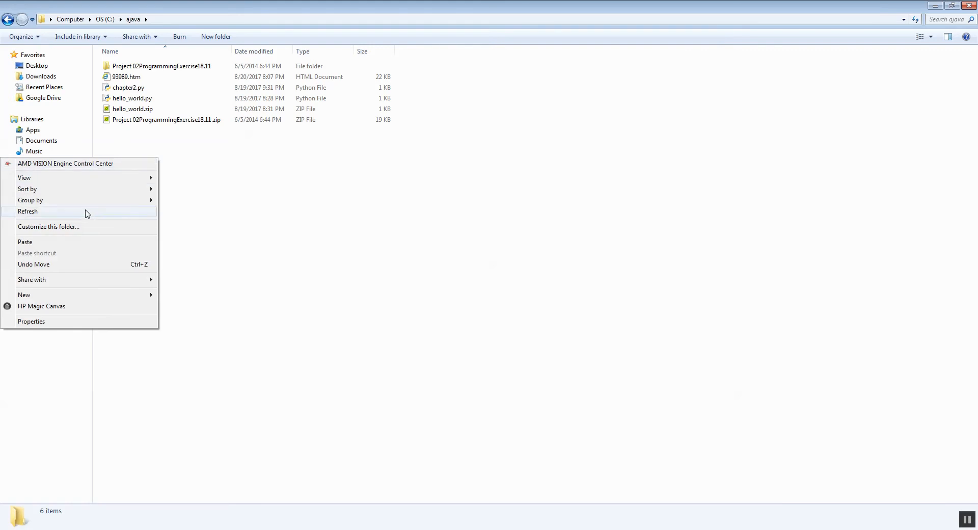
pyautogui.click(25, 242)
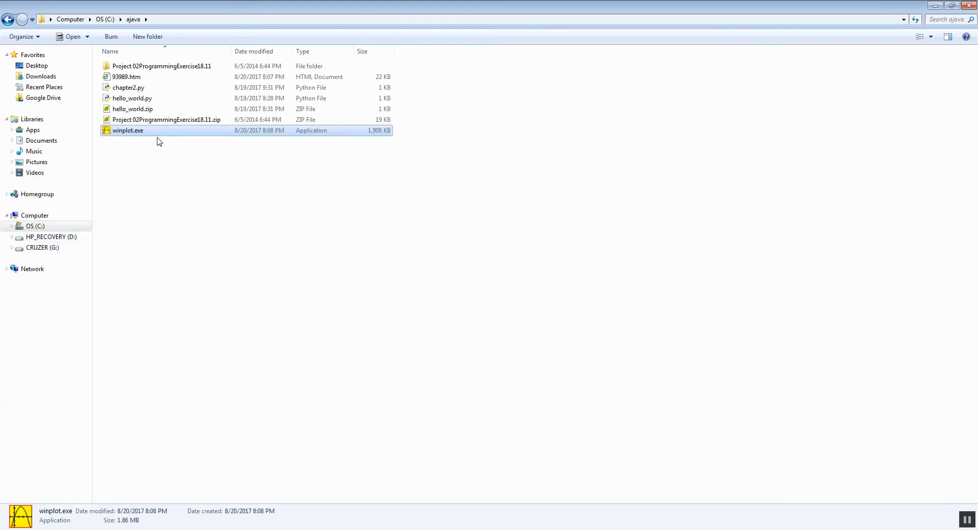
# Run winplot.exe from ajava, dismiss the startup tip, and start a new 2-dim graph.
pyautogui.doubleClick(128, 129)
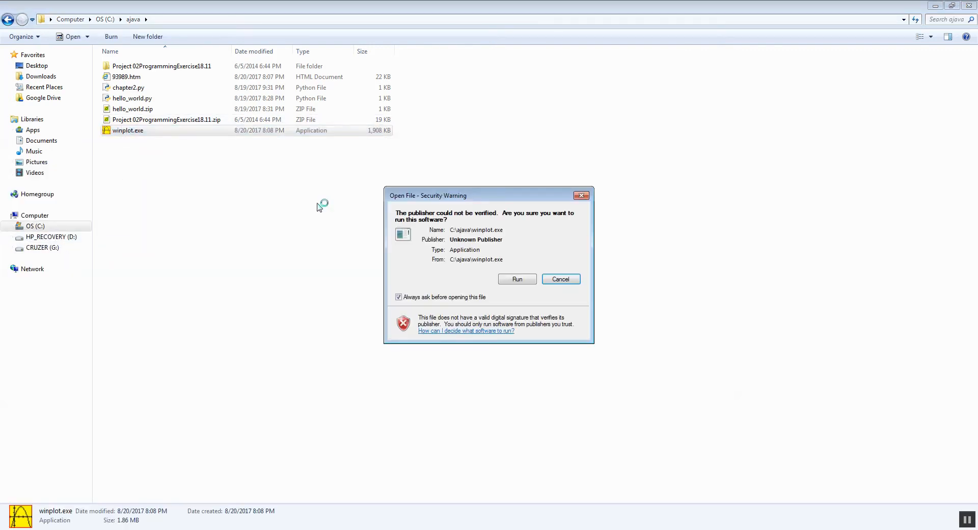
pyautogui.click(517, 279)
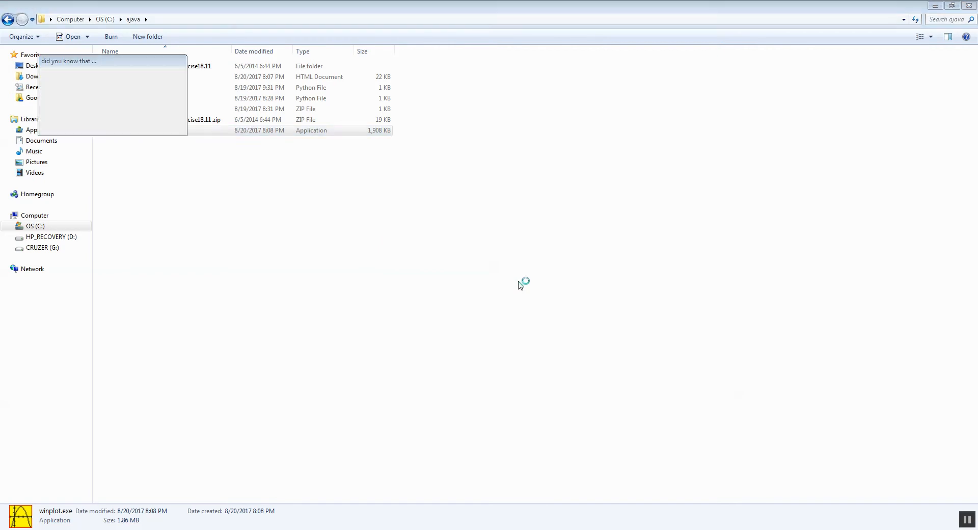
pyautogui.doubleClick(194, 130)
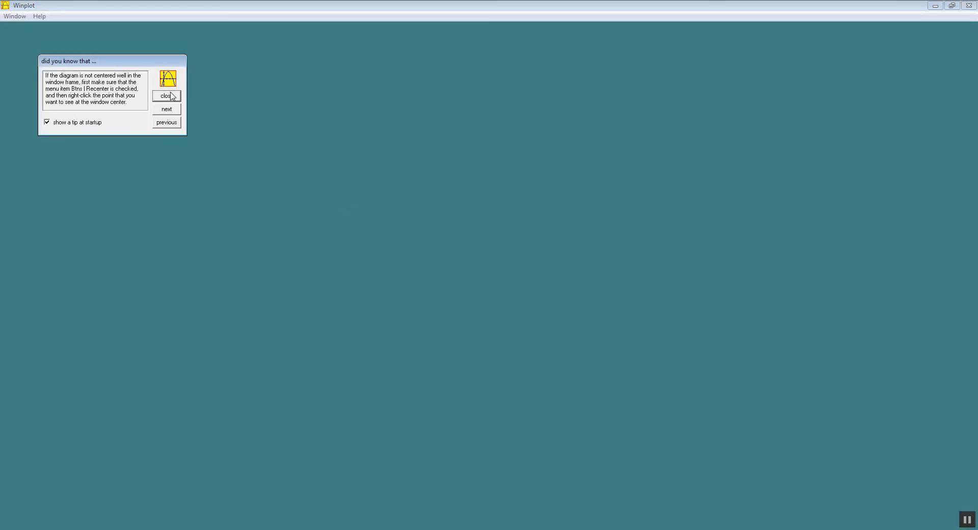
pyautogui.click(14, 16)
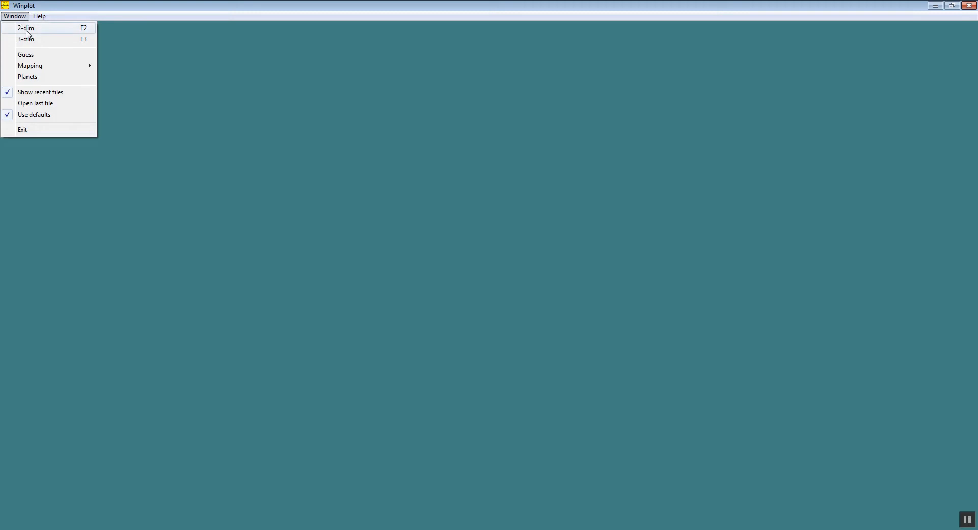
pyautogui.click(25, 28)
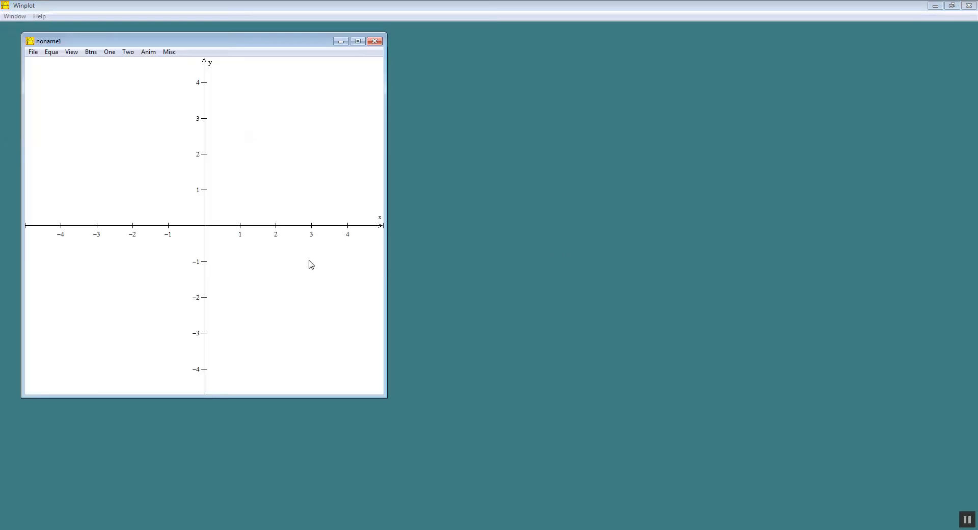
pyautogui.moveTo(381, 395)
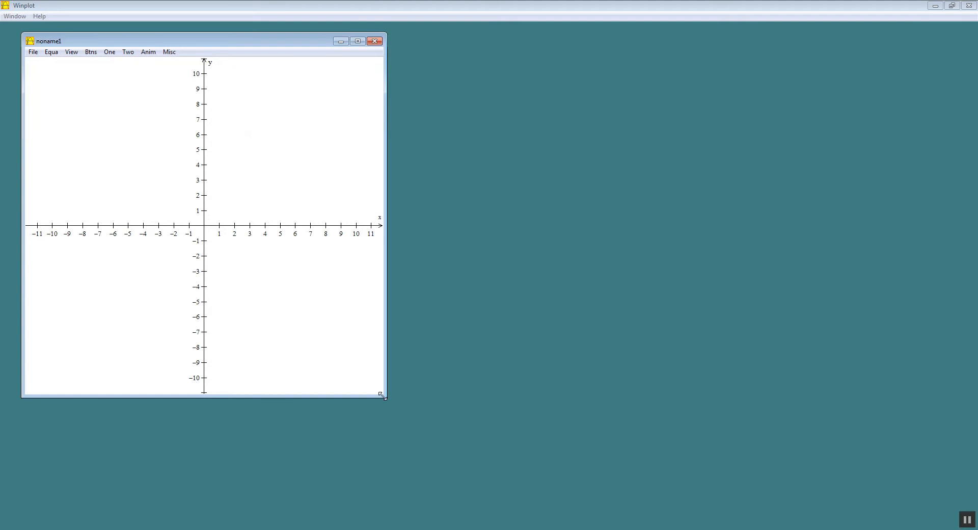
pyautogui.moveTo(89, 304)
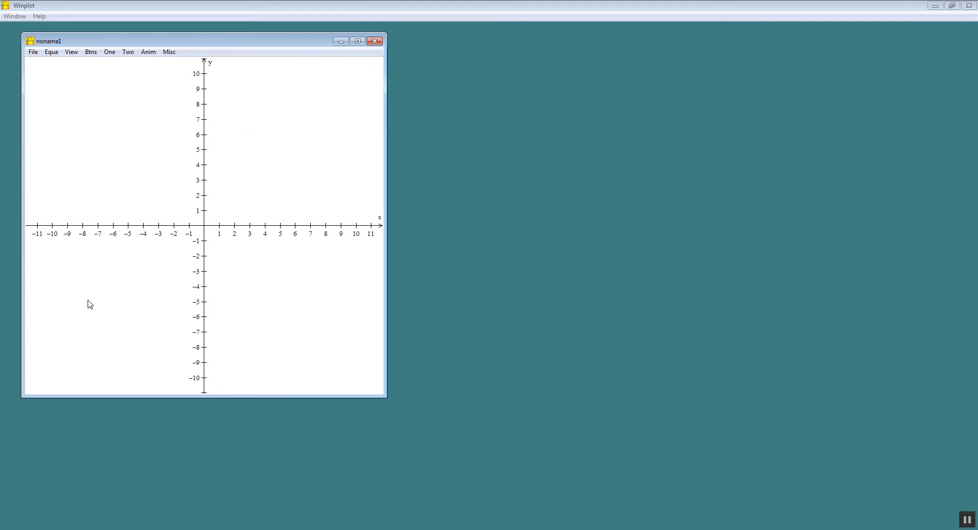
pyautogui.moveTo(51, 52)
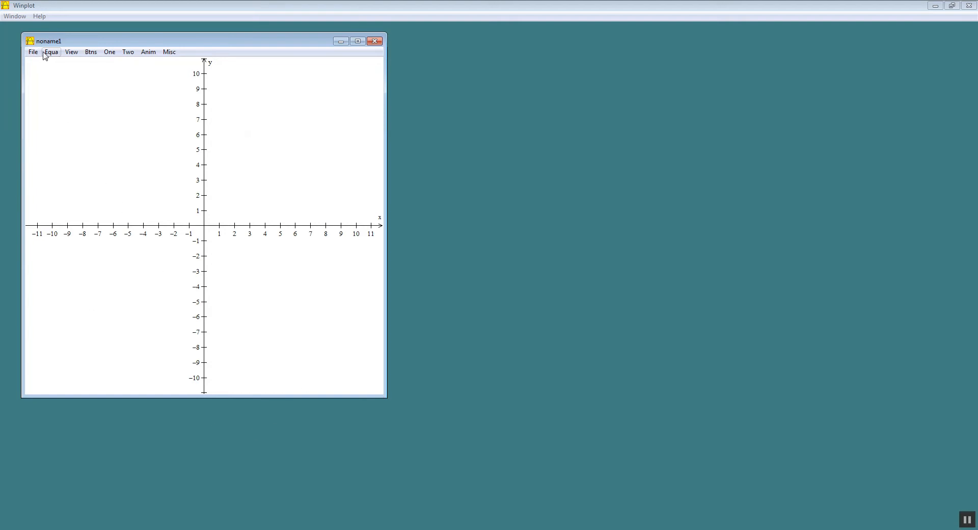
# Plot the explicit function y = x^2+3, then delete it from the inventory.
pyautogui.click(51, 52)
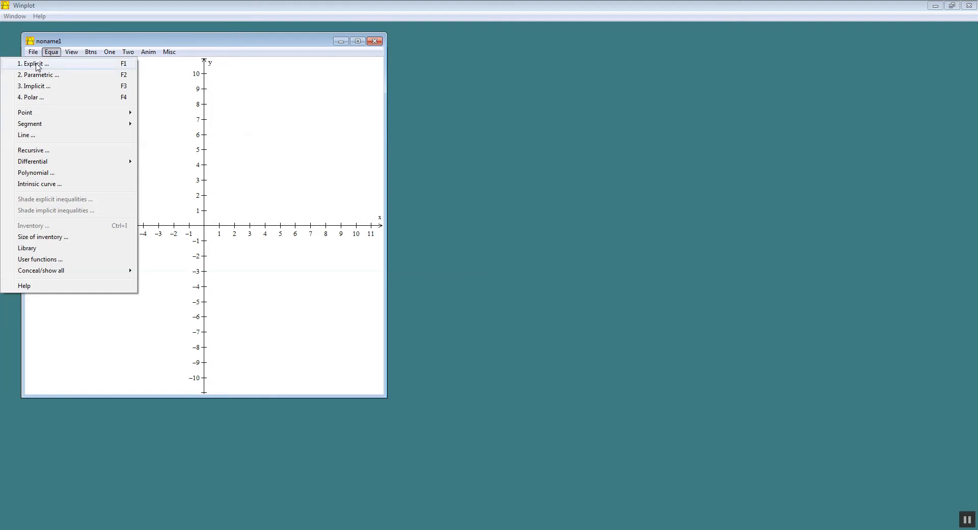
pyautogui.click(35, 63)
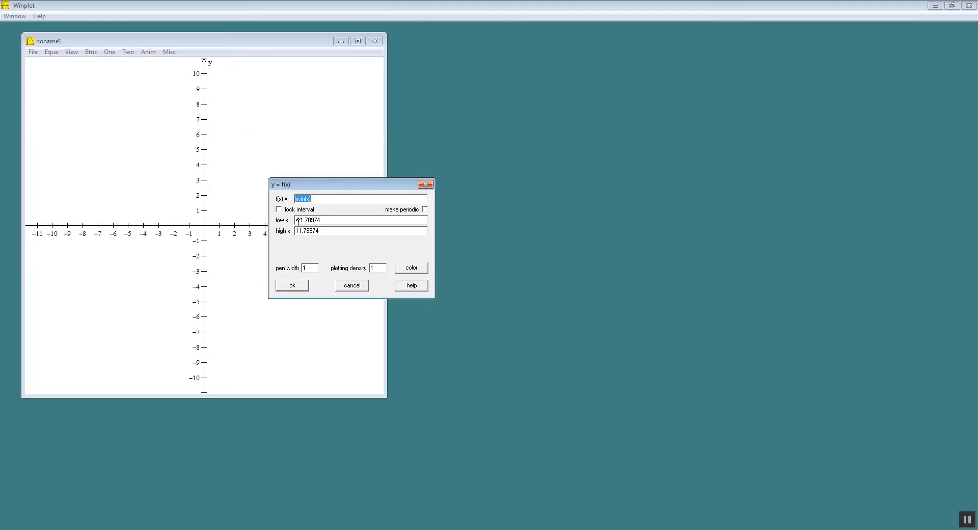
pyautogui.write('x^2+3')
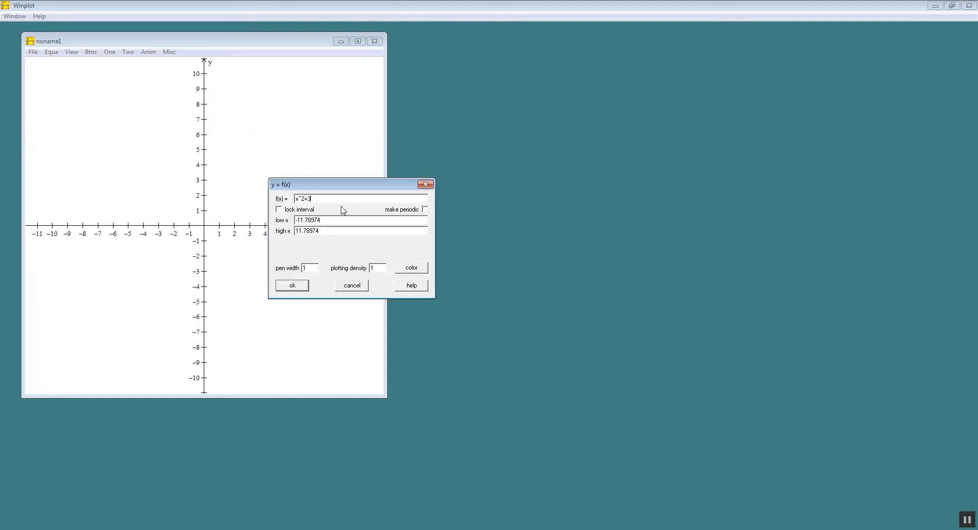
pyautogui.click(292, 285)
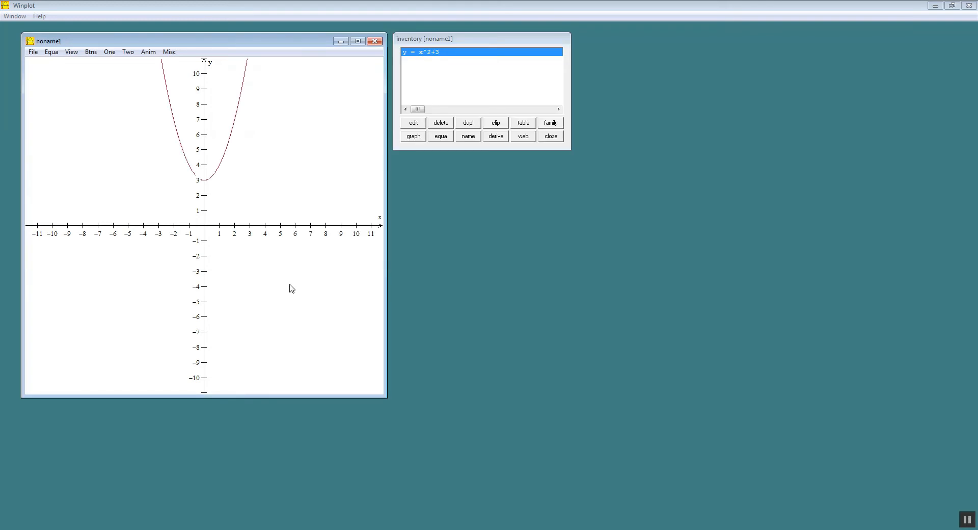
pyautogui.moveTo(448, 119)
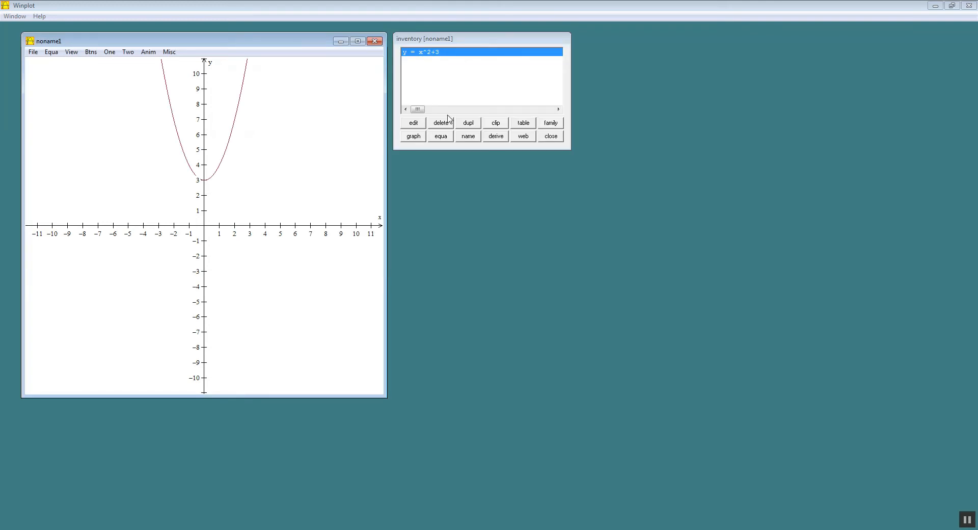
pyautogui.click(441, 122)
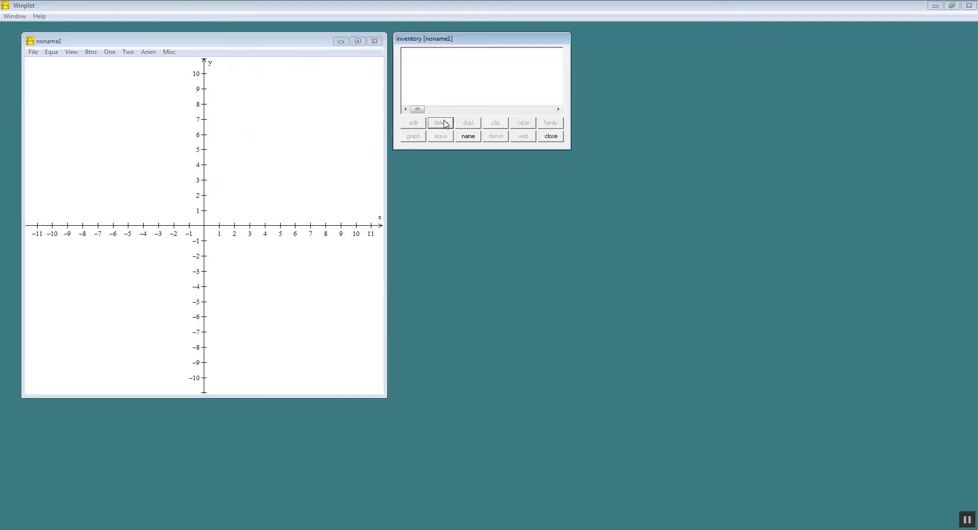
# Plot the explicit cubic y = x^3-4x^2+2x-7, then delete it from the inventory.
pyautogui.click(51, 52)
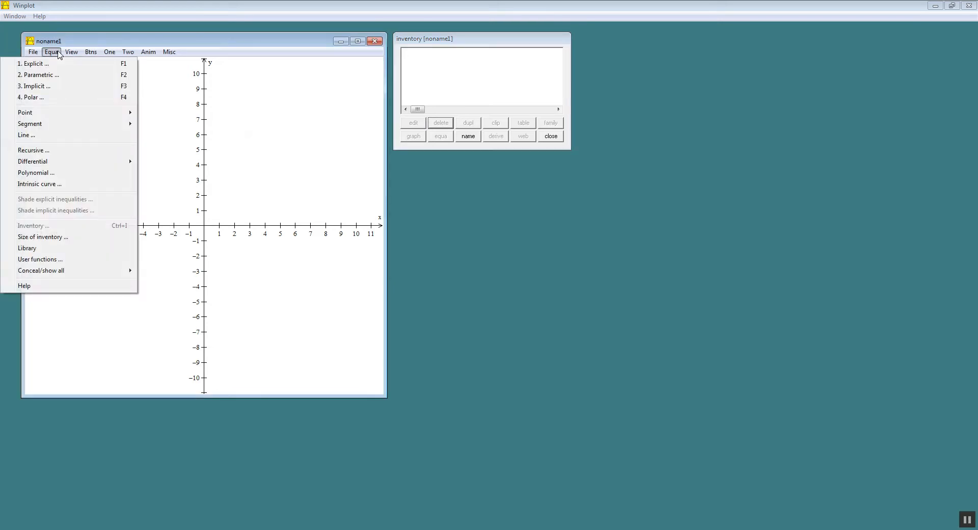
pyautogui.moveTo(34, 63)
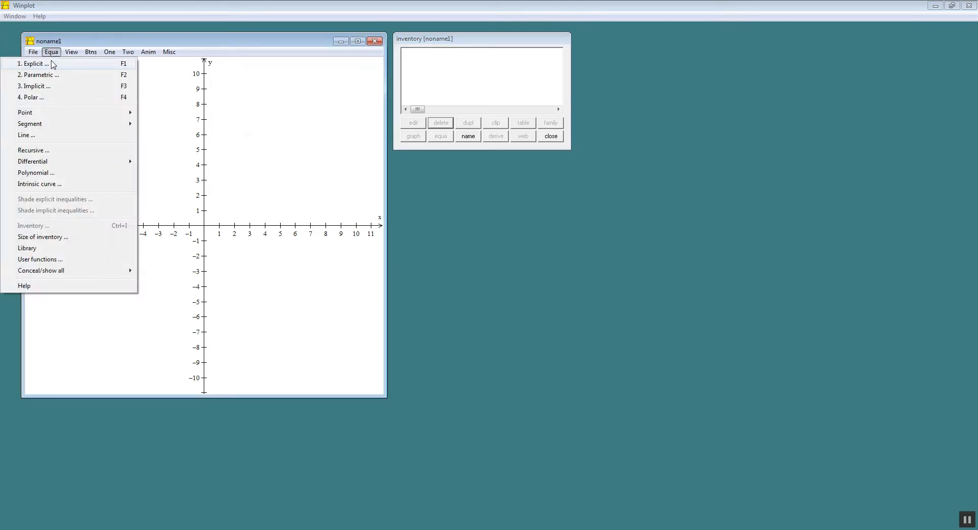
pyautogui.click(34, 63)
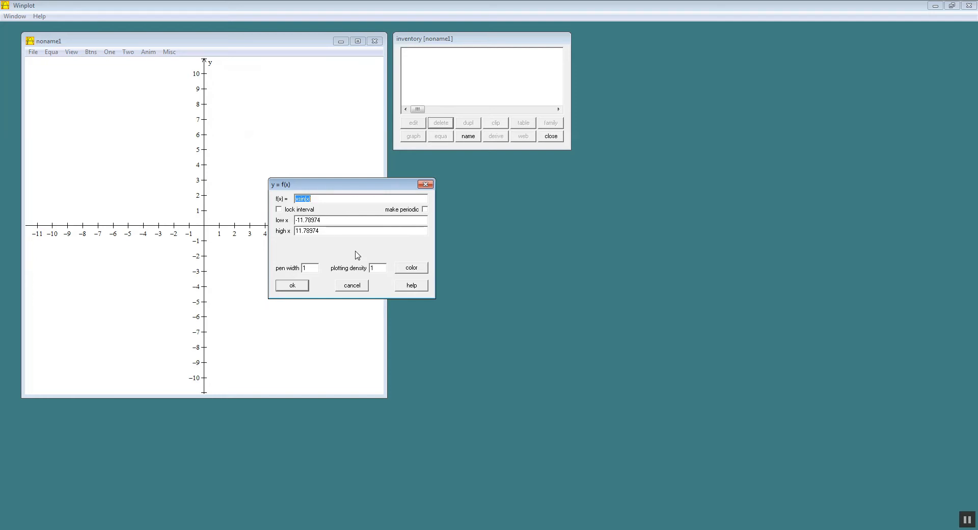
pyautogui.write('x^3')
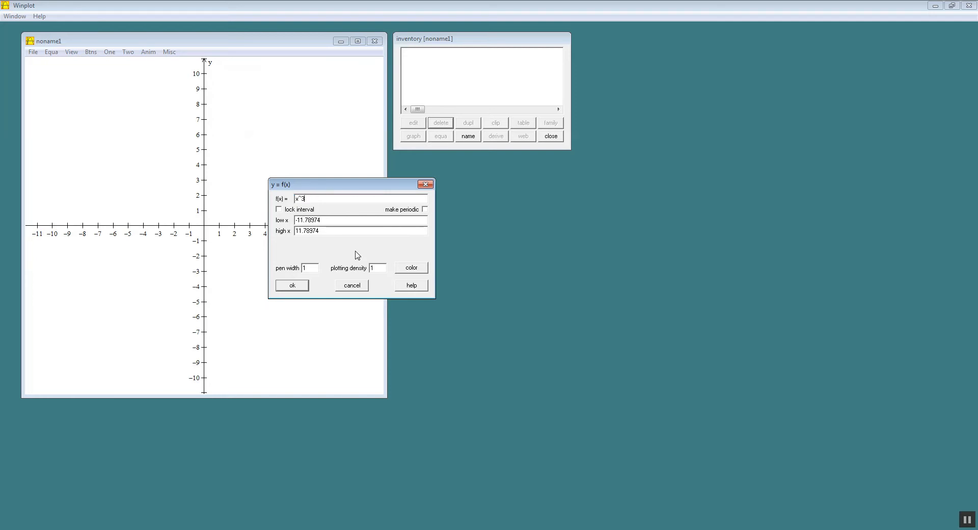
pyautogui.write('-4x')
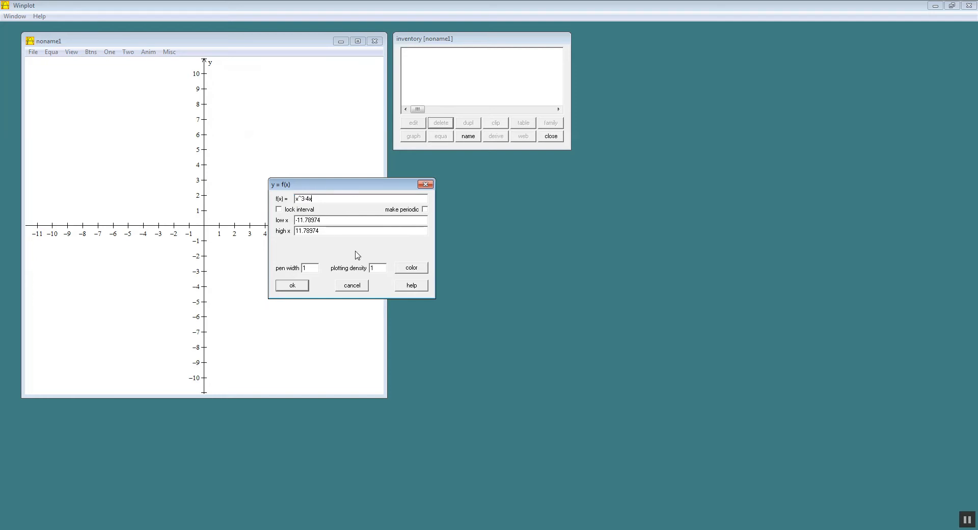
pyautogui.write('^2+2')
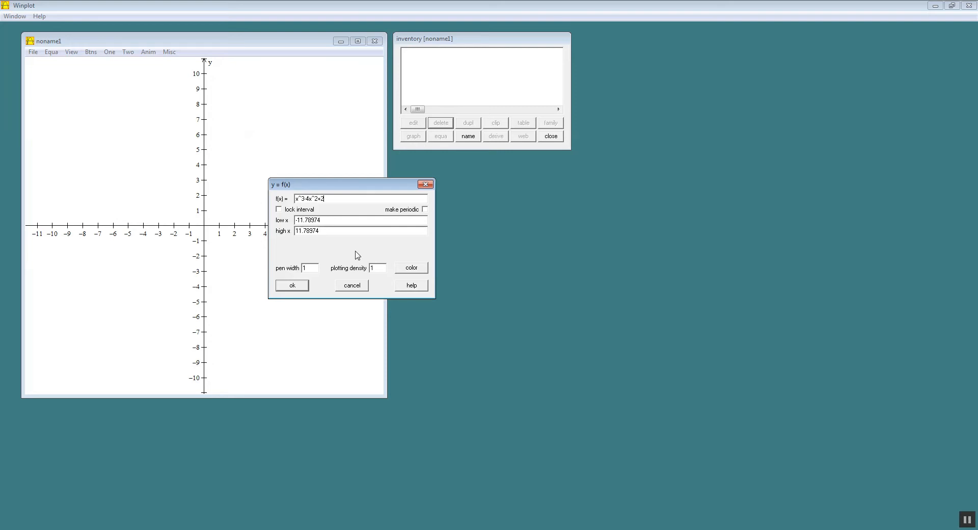
pyautogui.write('x-7')
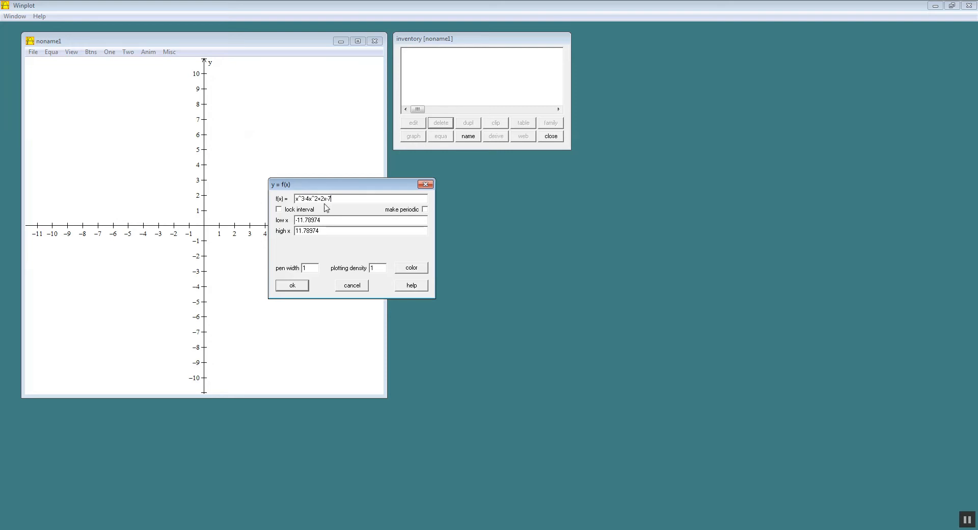
pyautogui.moveTo(297, 209)
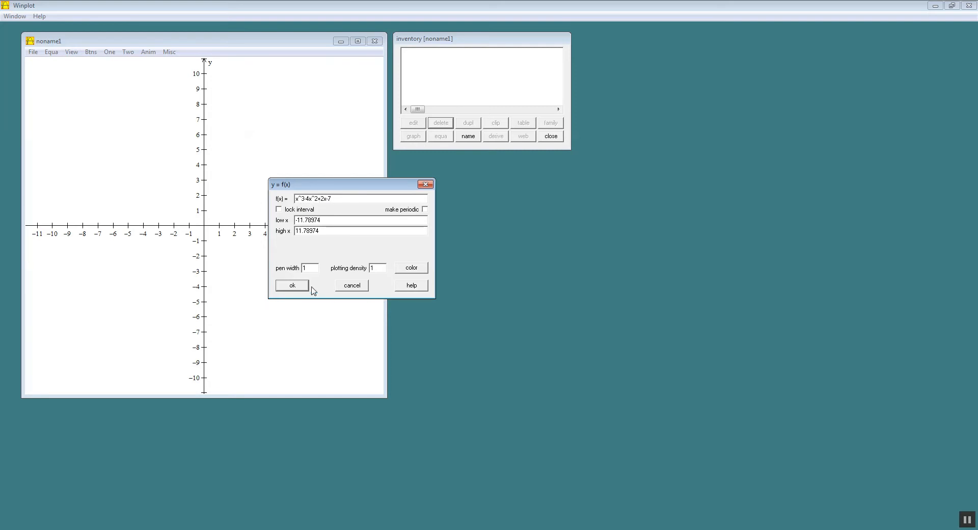
pyautogui.click(291, 286)
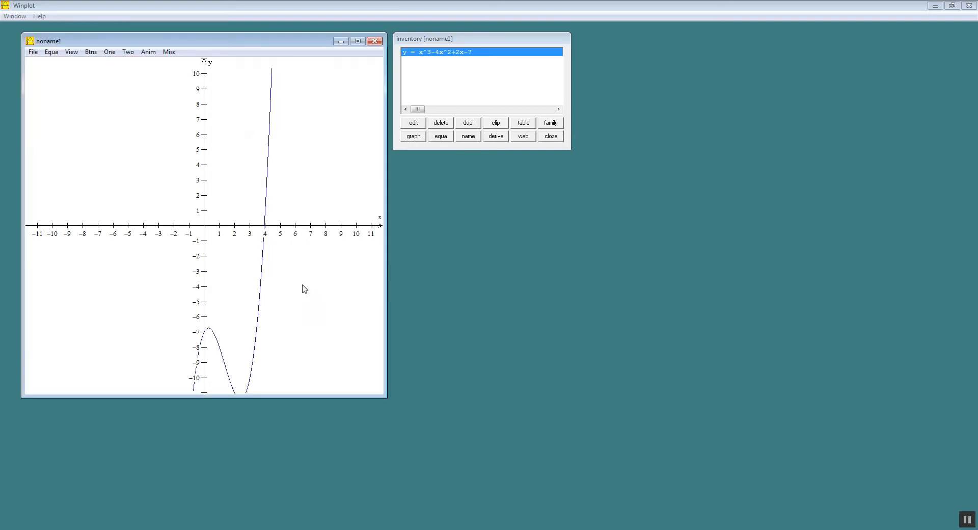
pyautogui.click(441, 122)
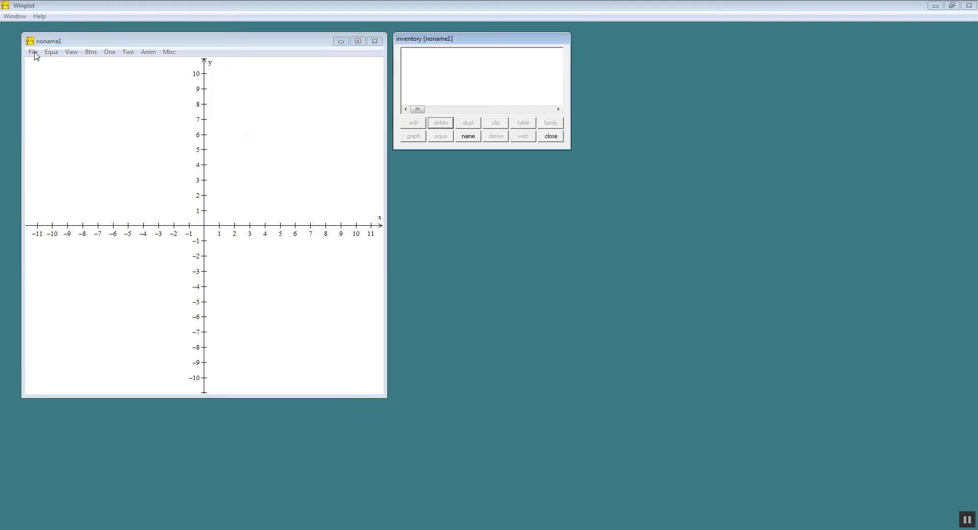
pyautogui.click(51, 52)
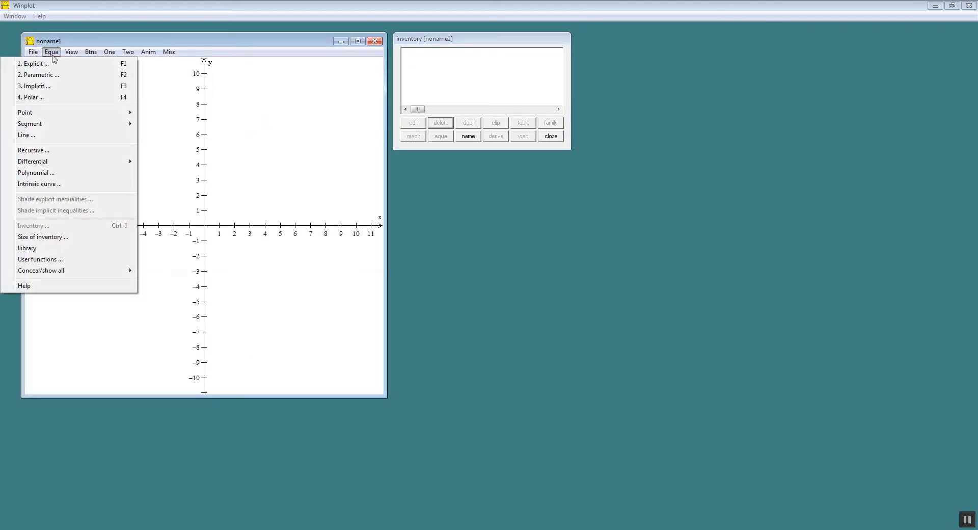
# Plot the explicit function y = sqrt(x-3), then delete it from the inventory.
pyautogui.click(34, 63)
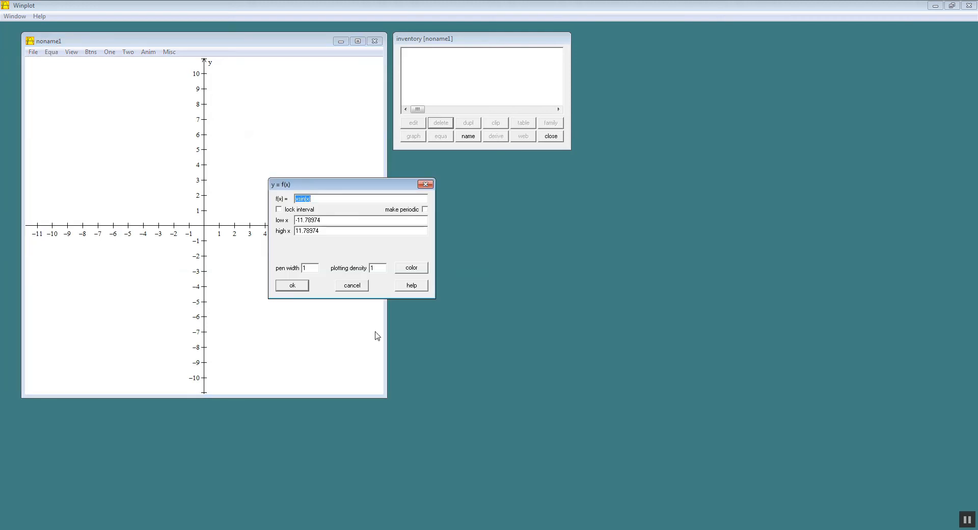
pyautogui.write('sqrt(x)')
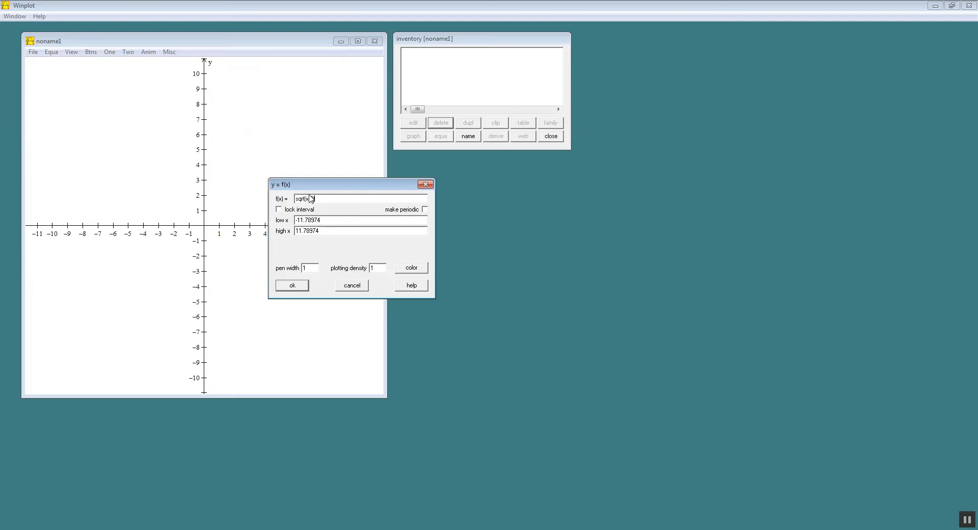
pyautogui.write('-3')
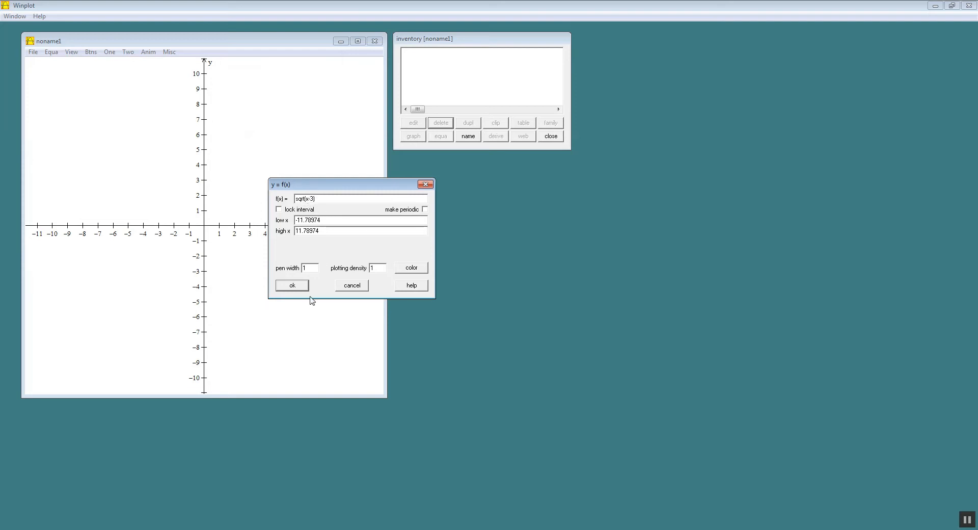
pyautogui.click(292, 286)
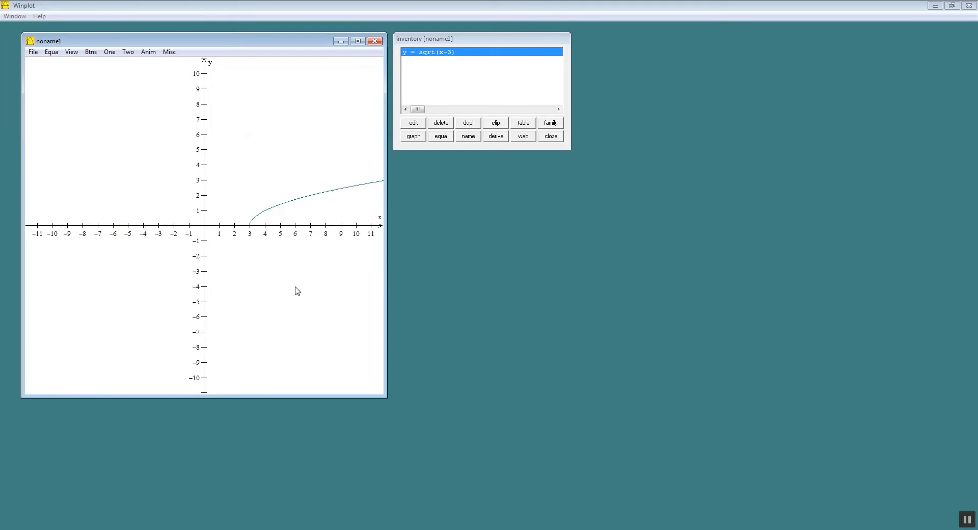
pyautogui.moveTo(293, 275)
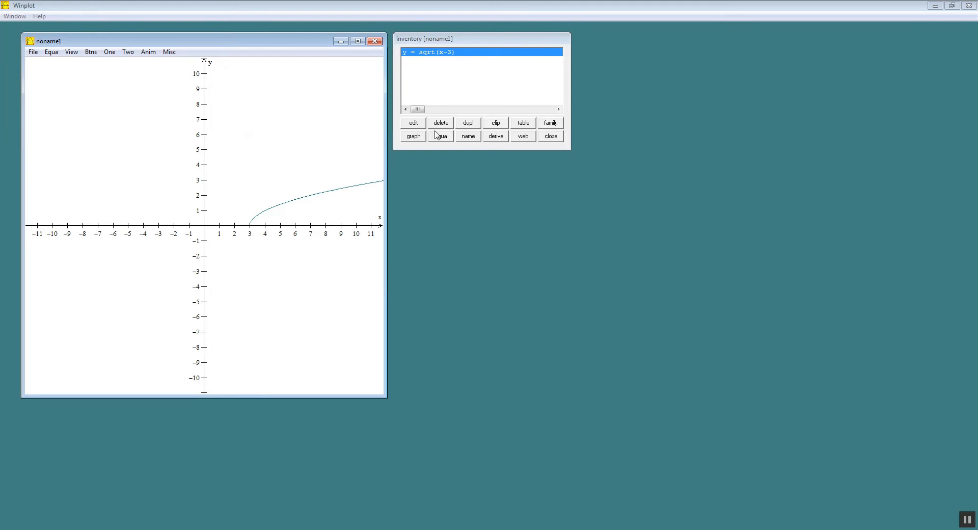
pyautogui.click(441, 122)
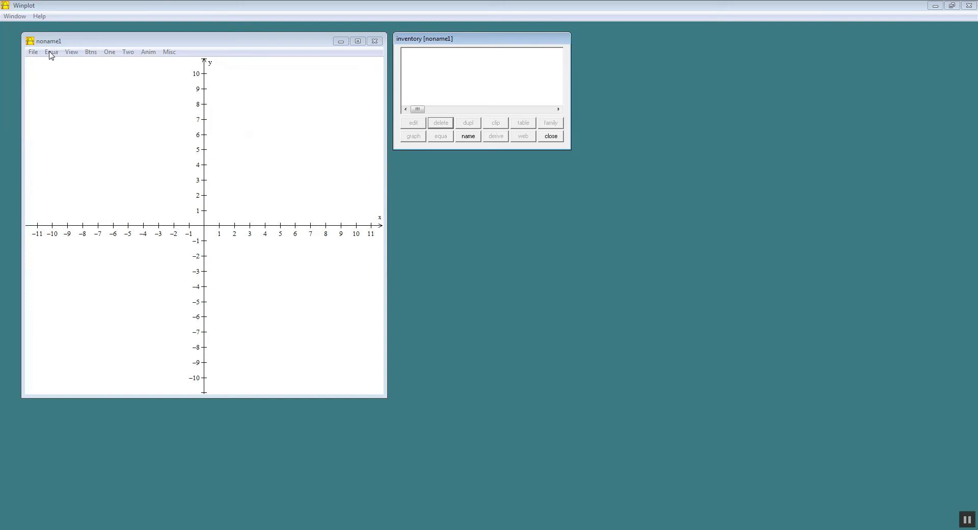
# Plot the explicit function y = abs(x-1), then delete it from the inventory.
pyautogui.click(51, 52)
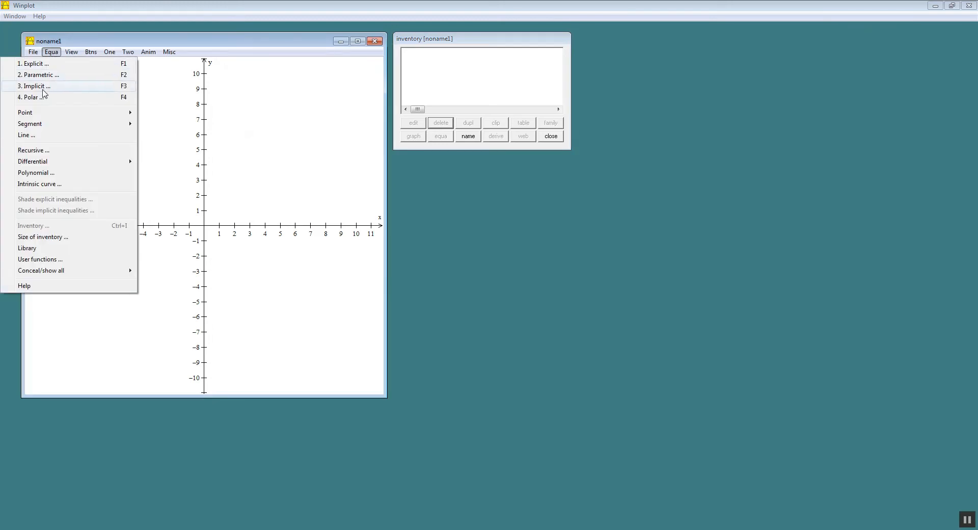
pyautogui.click(34, 63)
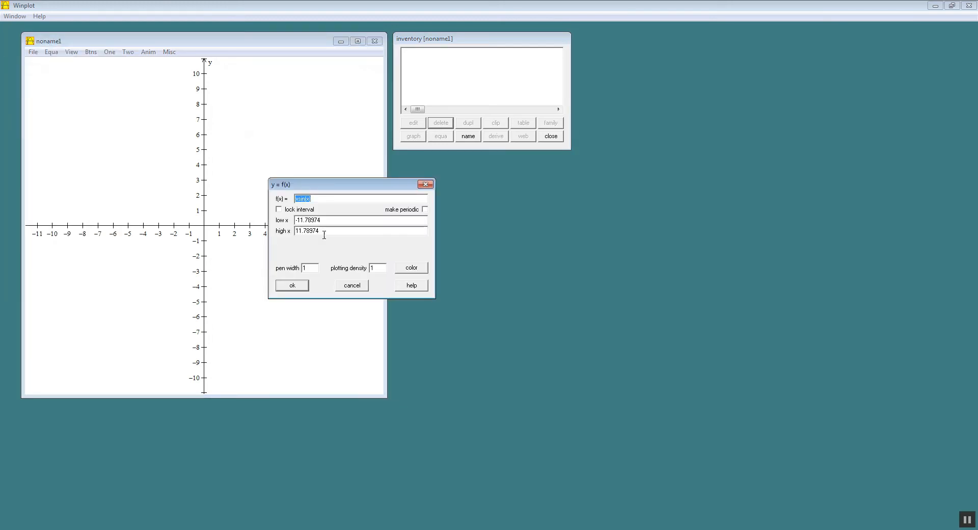
pyautogui.moveTo(354, 210)
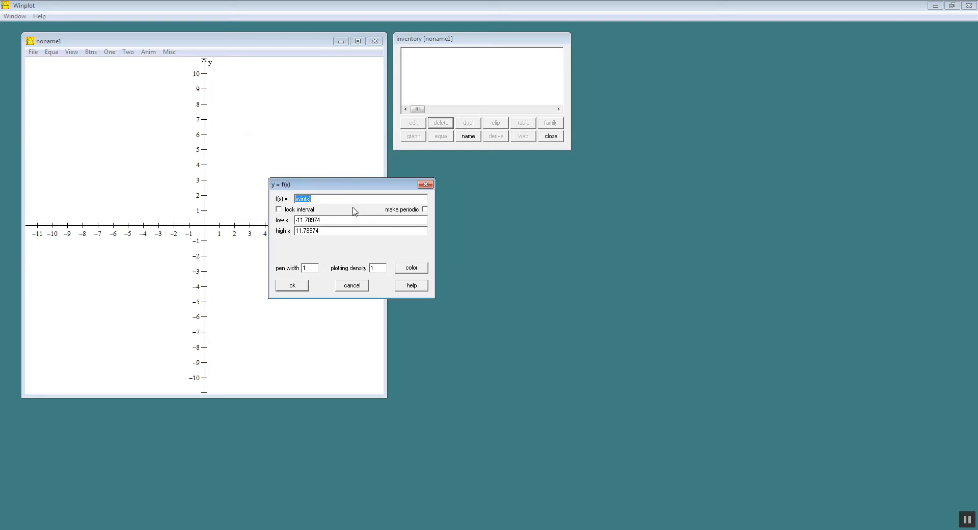
pyautogui.write('abs(x)')
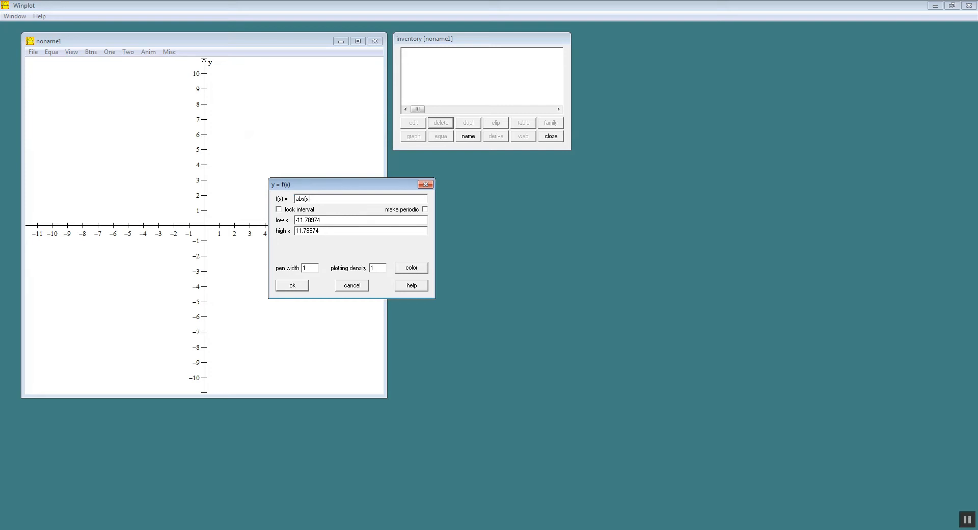
pyautogui.write('-1')
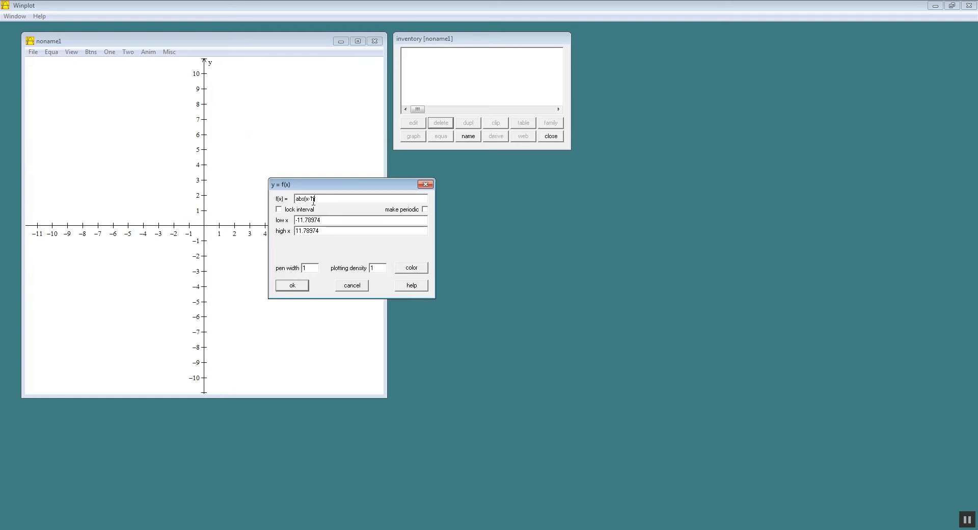
pyautogui.click(291, 286)
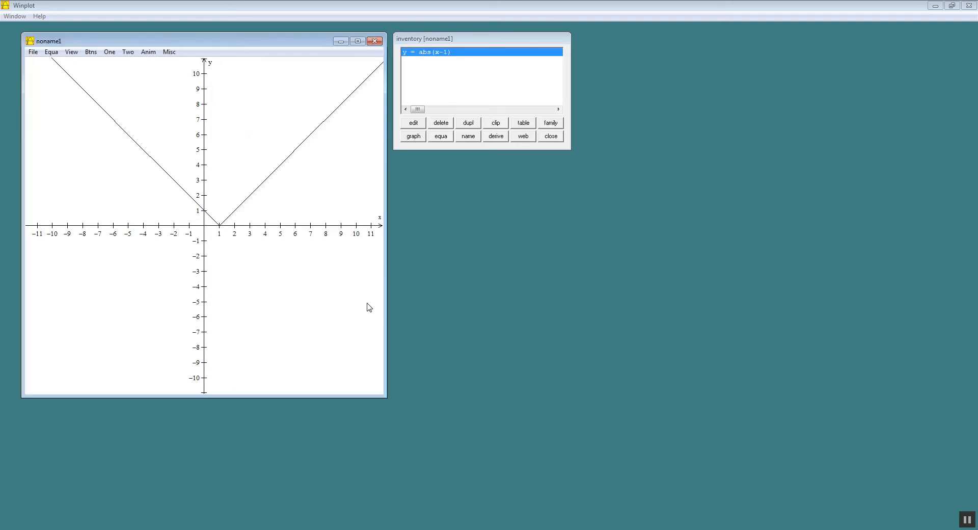
pyautogui.moveTo(437, 164)
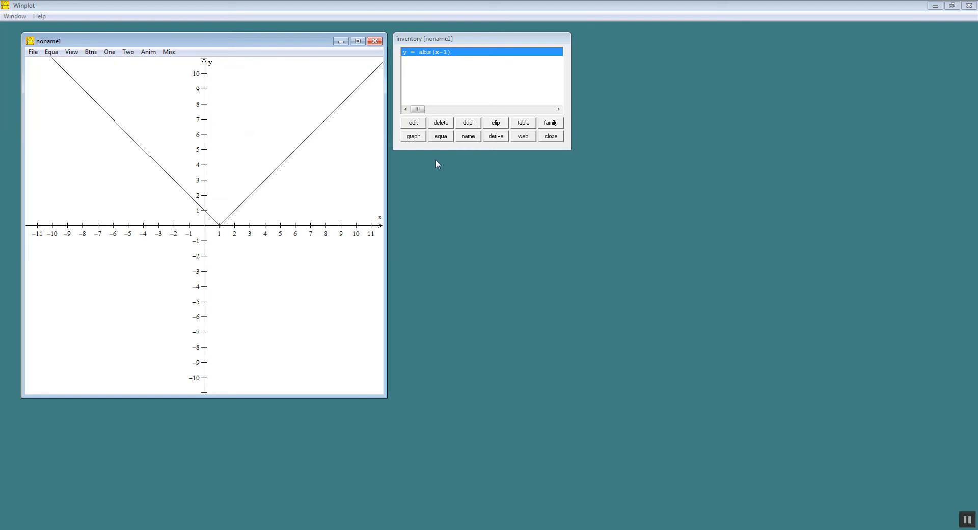
pyautogui.moveTo(445, 124)
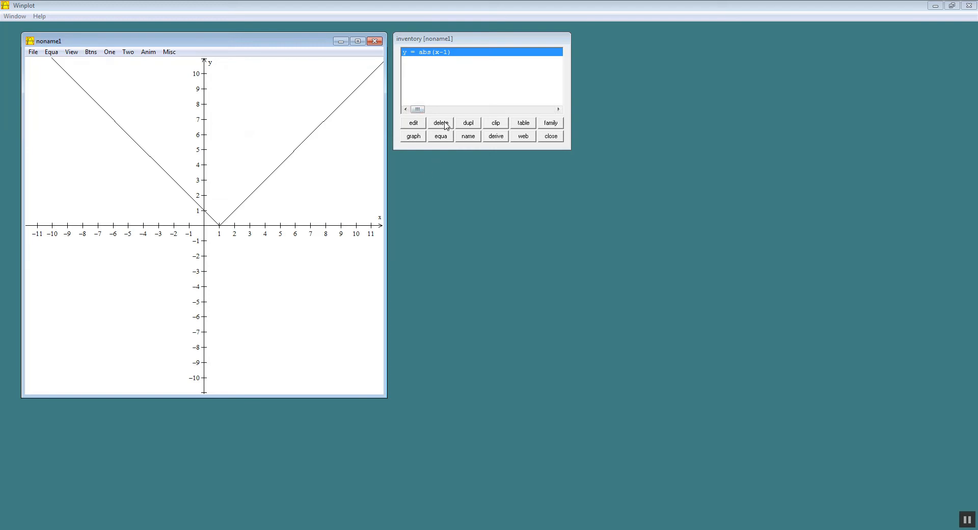
pyautogui.click(440, 122)
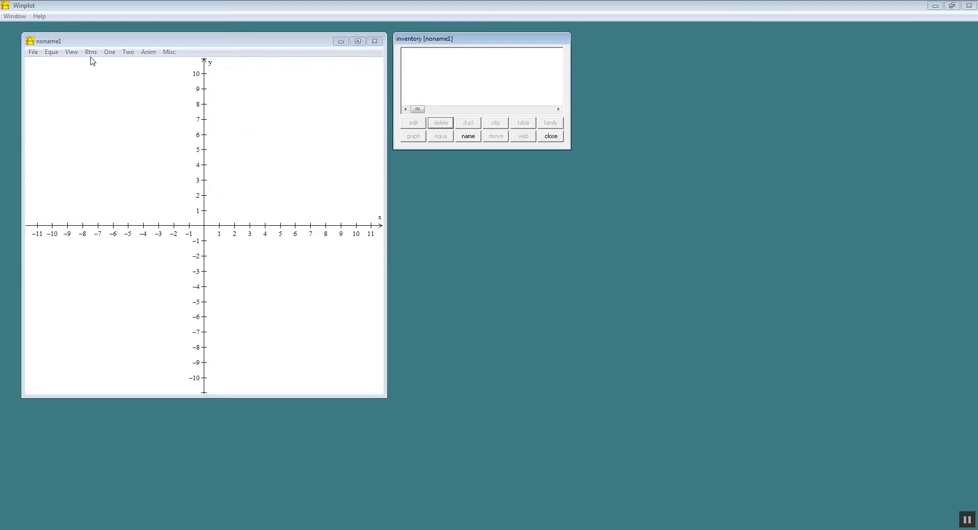
pyautogui.click(148, 52)
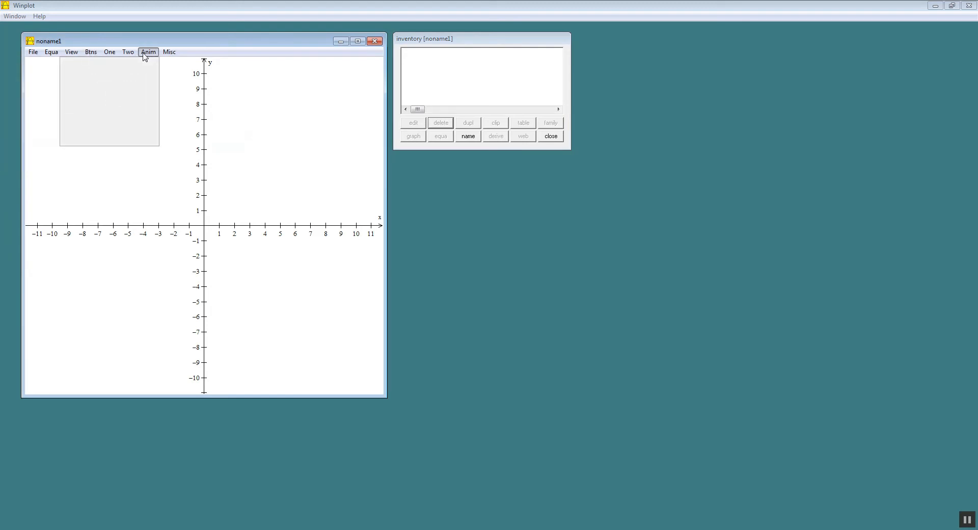
pyautogui.click(169, 52)
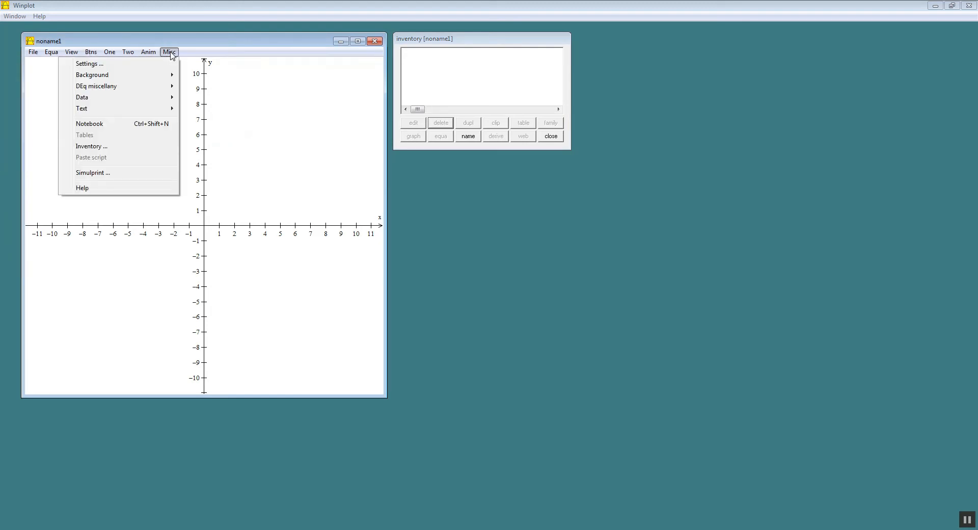
pyautogui.moveTo(92, 146)
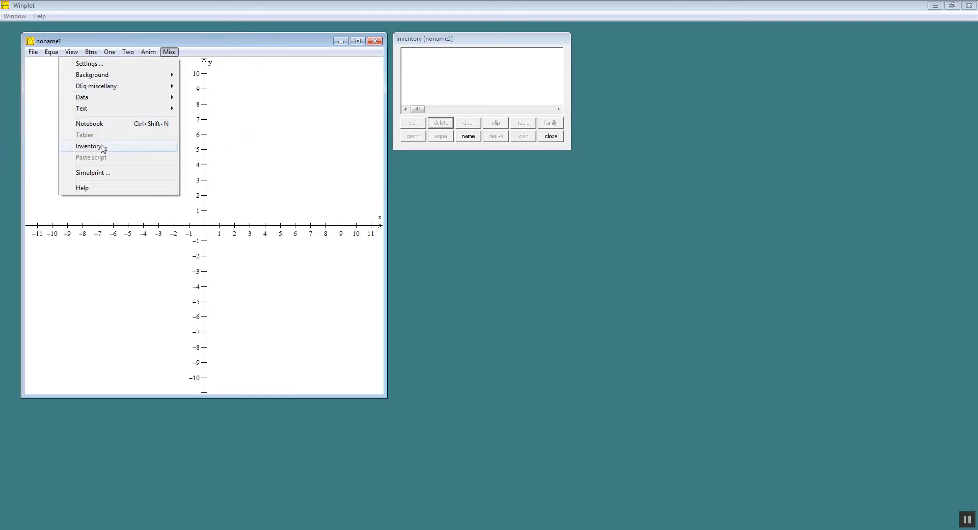
pyautogui.click(89, 146)
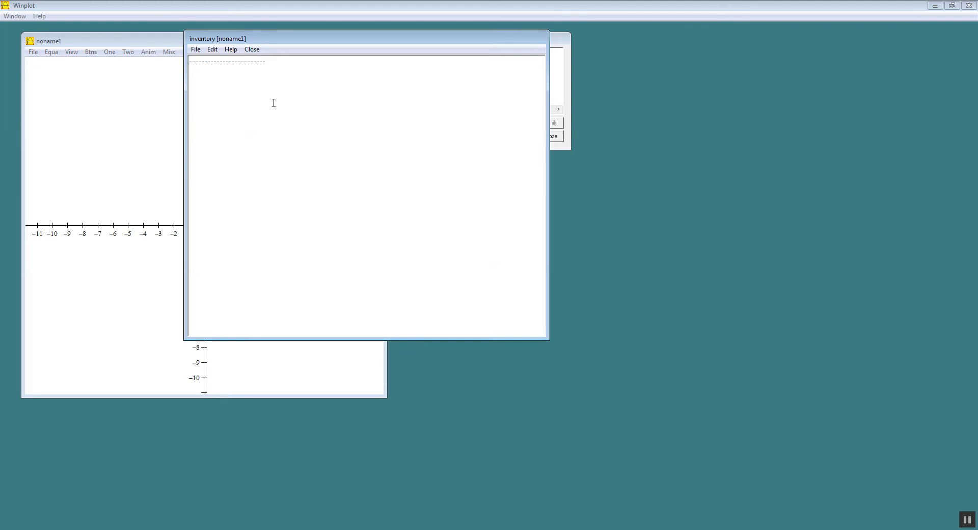
pyautogui.moveTo(313, 54)
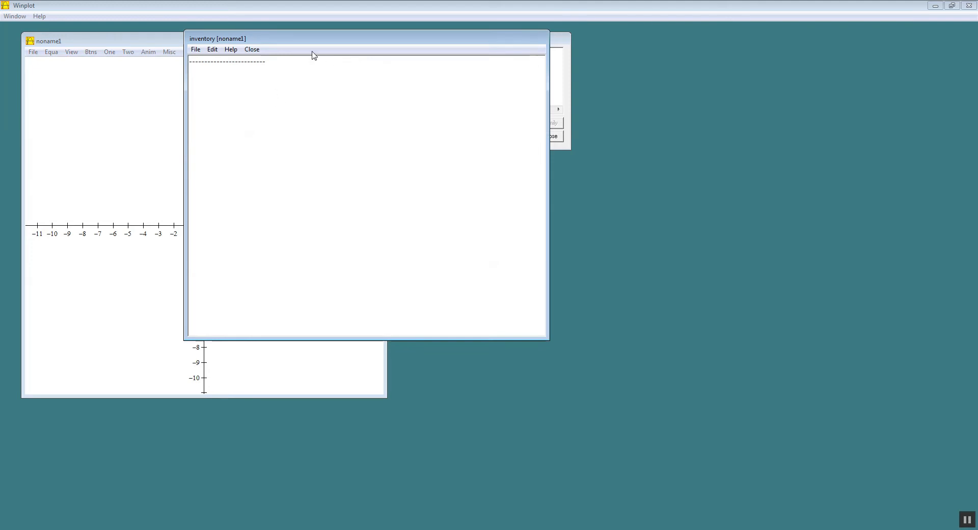
pyautogui.click(195, 49)
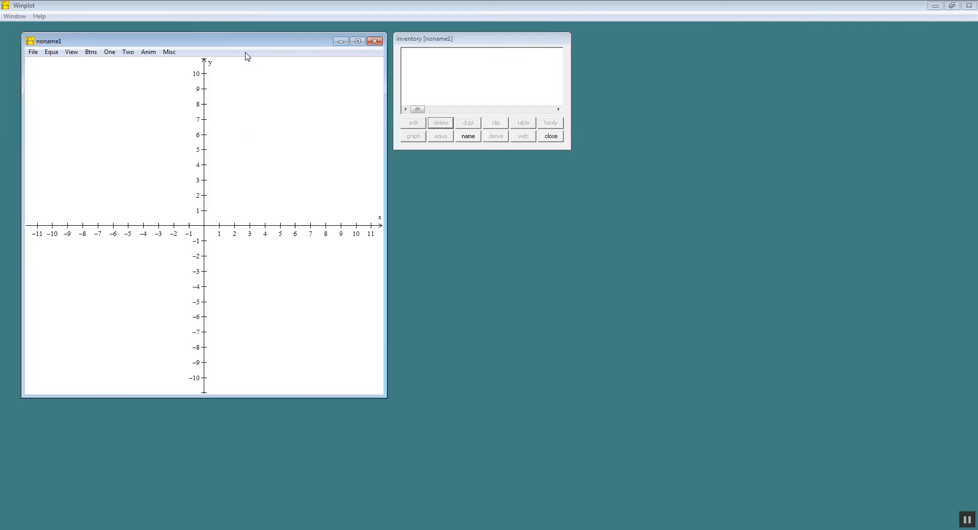
pyautogui.click(170, 51)
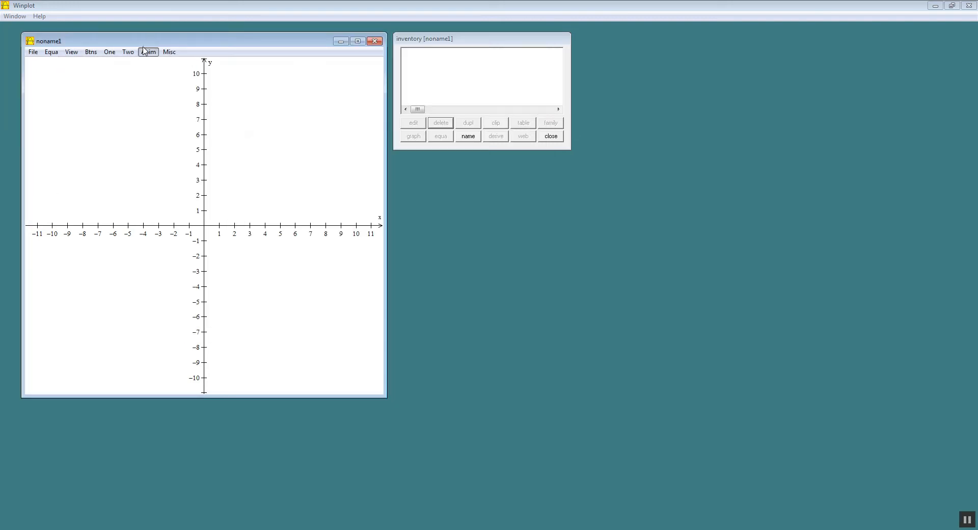
pyautogui.click(109, 52)
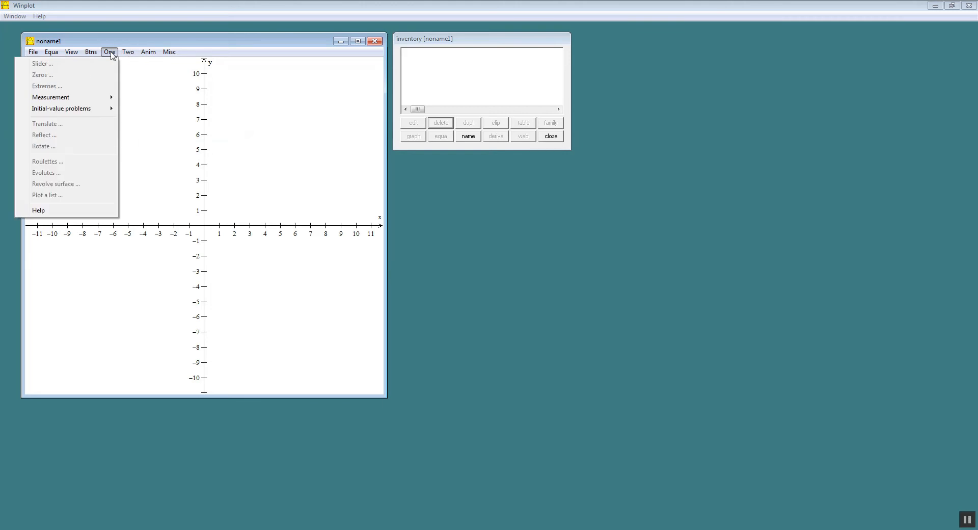
pyautogui.click(91, 51)
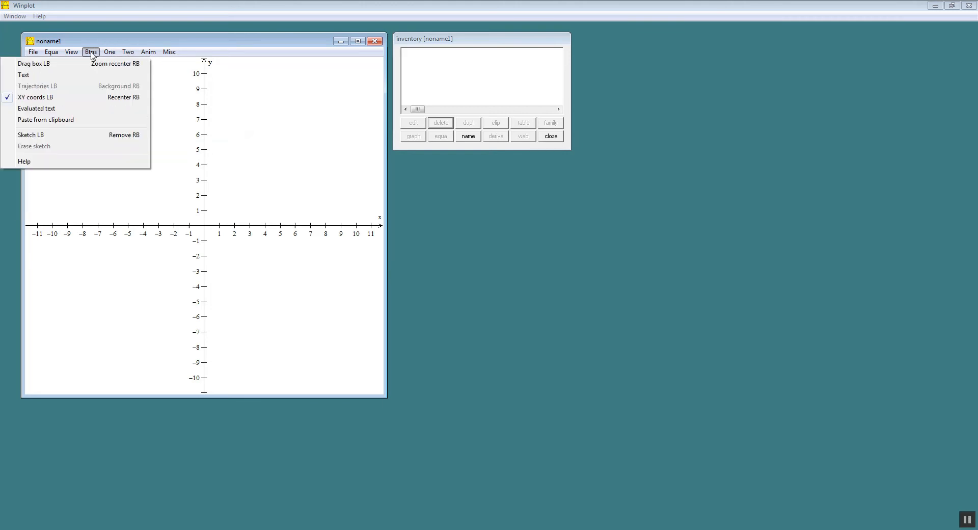
pyautogui.click(72, 51)
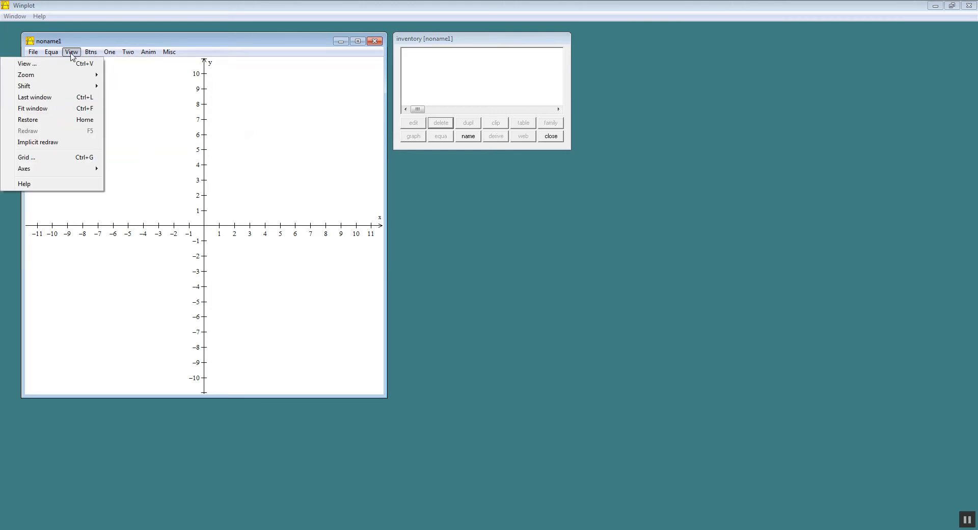
pyautogui.click(51, 50)
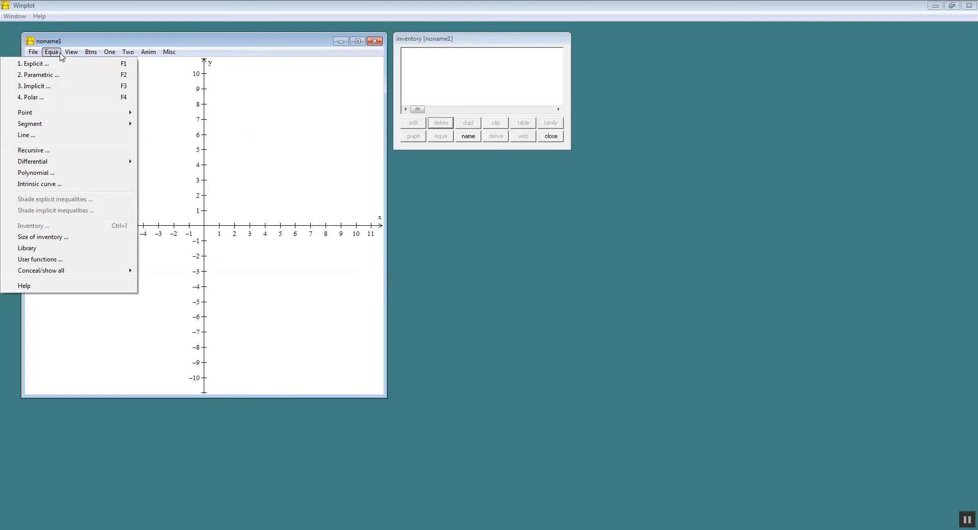
pyautogui.moveTo(27, 248)
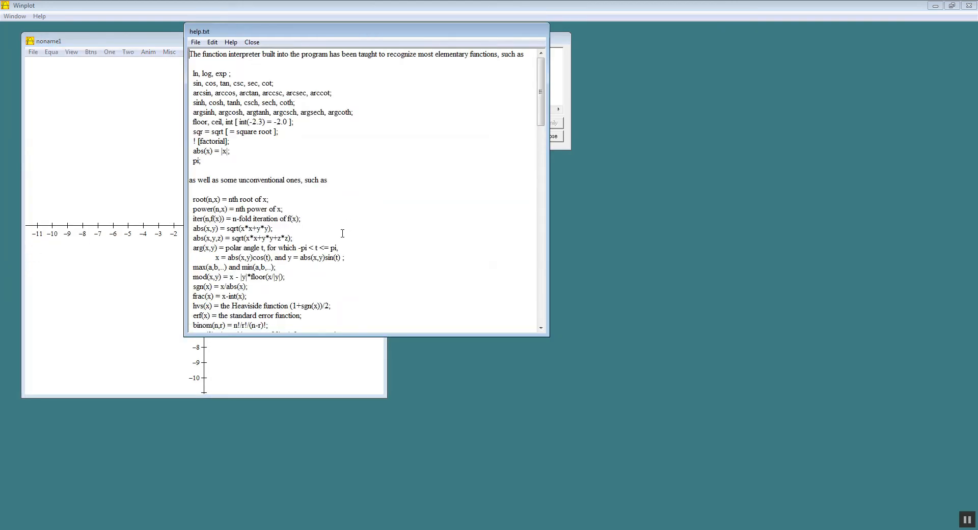
pyautogui.moveTo(304, 262)
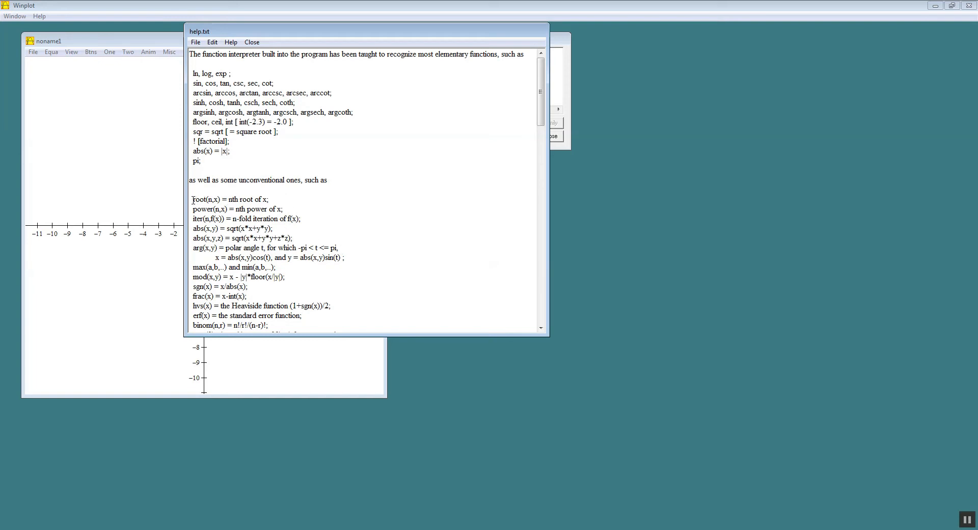
# Highlight the root(n,x) nth-root entry in Winplot's help text.
pyautogui.doubleClick(205, 199)
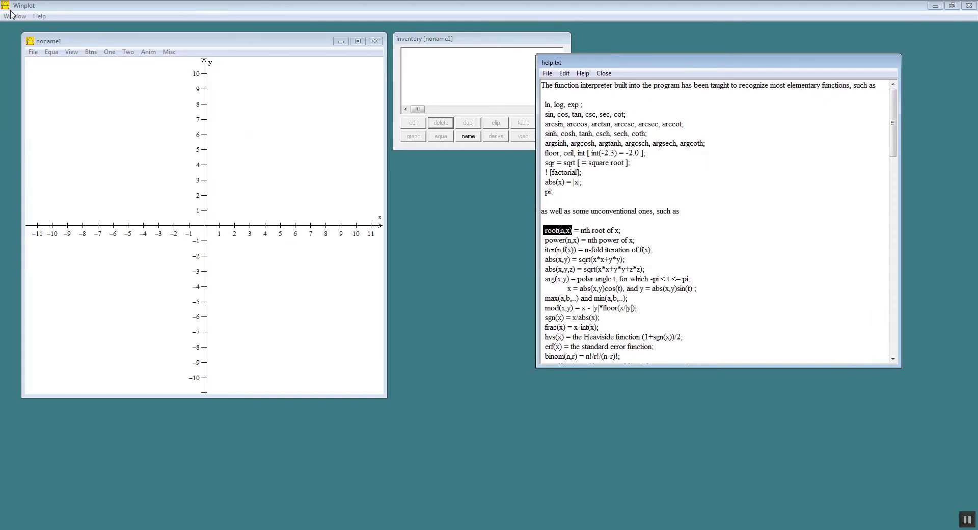
# Graph the cube root y = root(3,x-1) as an explicit function.
pyautogui.click(51, 51)
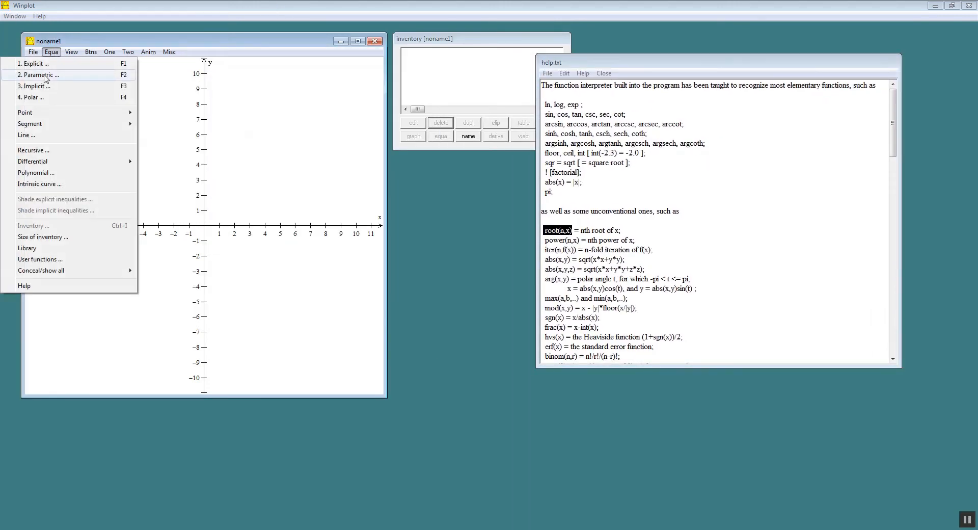
pyautogui.click(34, 63)
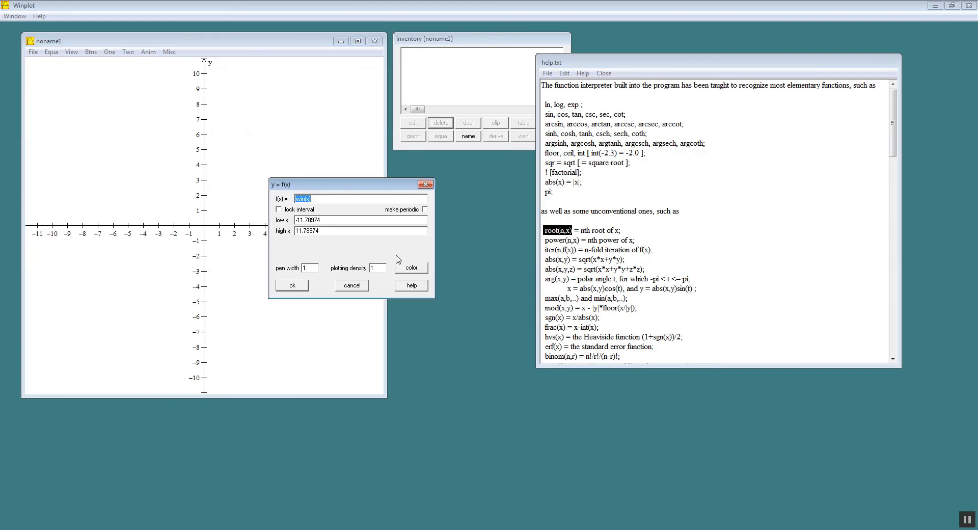
pyautogui.write('root(')
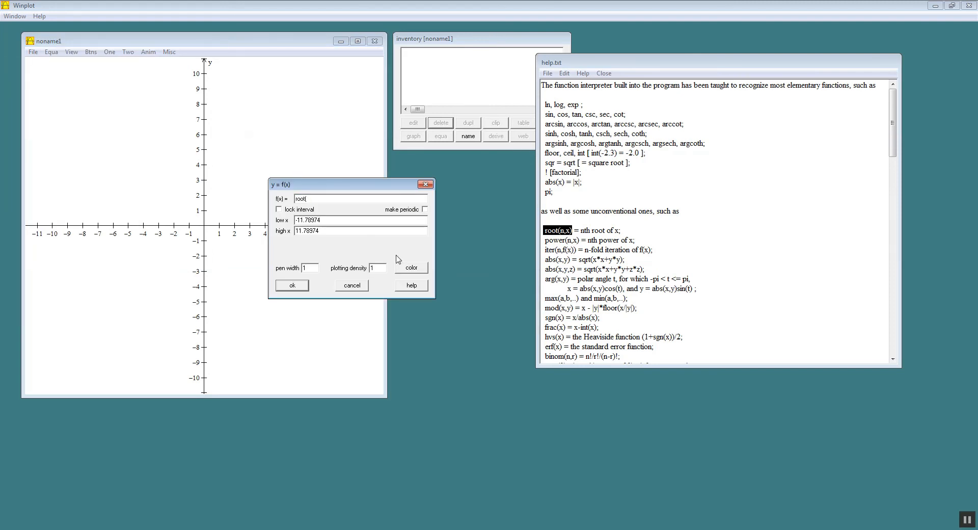
pyautogui.write('3')
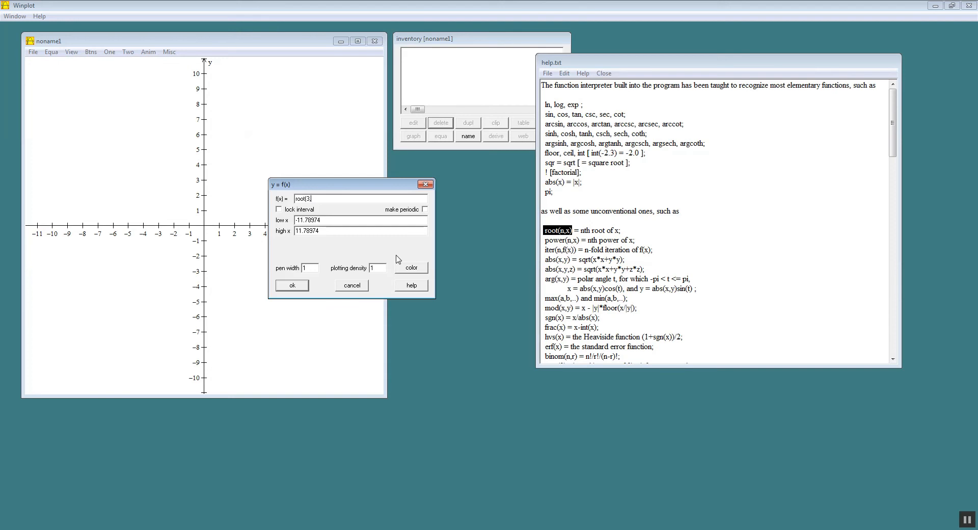
pyautogui.write(',x-1')
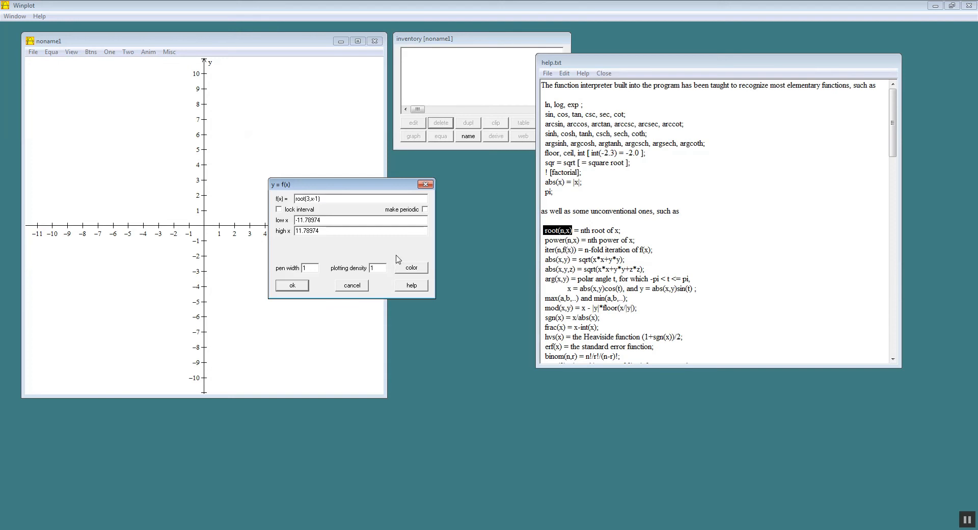
pyautogui.click(292, 285)
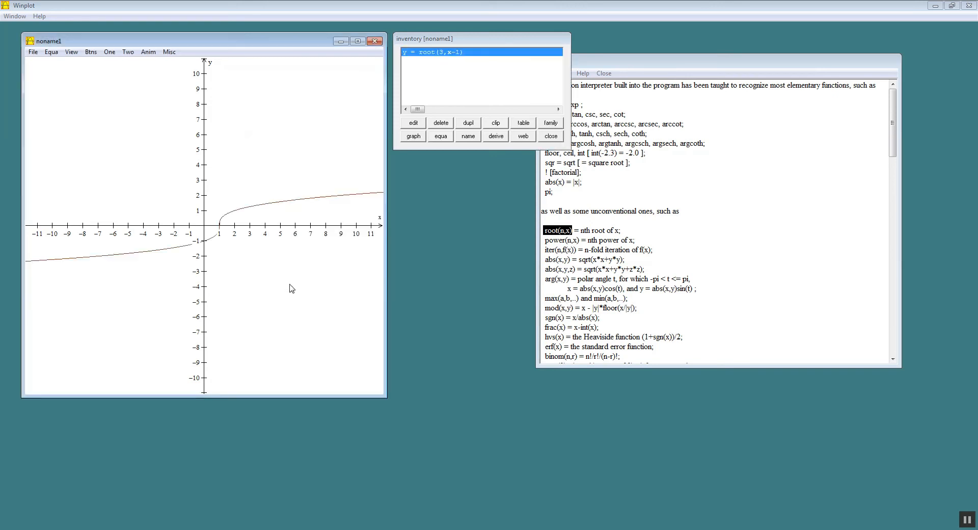
pyautogui.moveTo(378, 286)
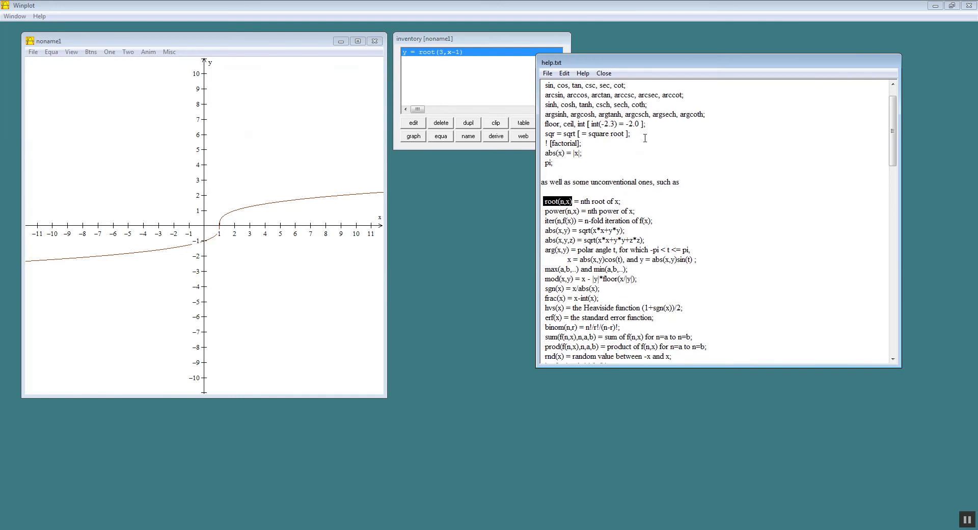
# Delete the root(3,x-1) equation from the inventory, leaving the axes empty.
pyautogui.scroll(-3)
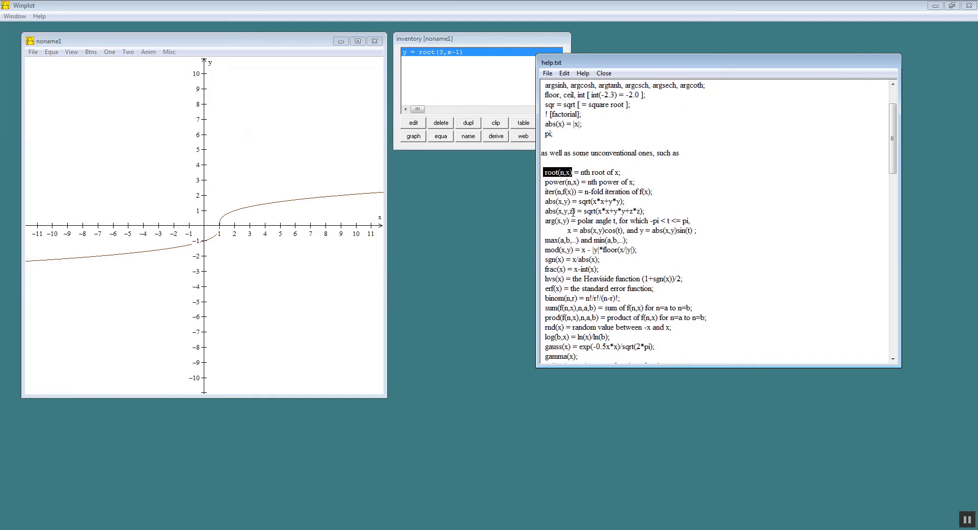
pyautogui.moveTo(570, 227)
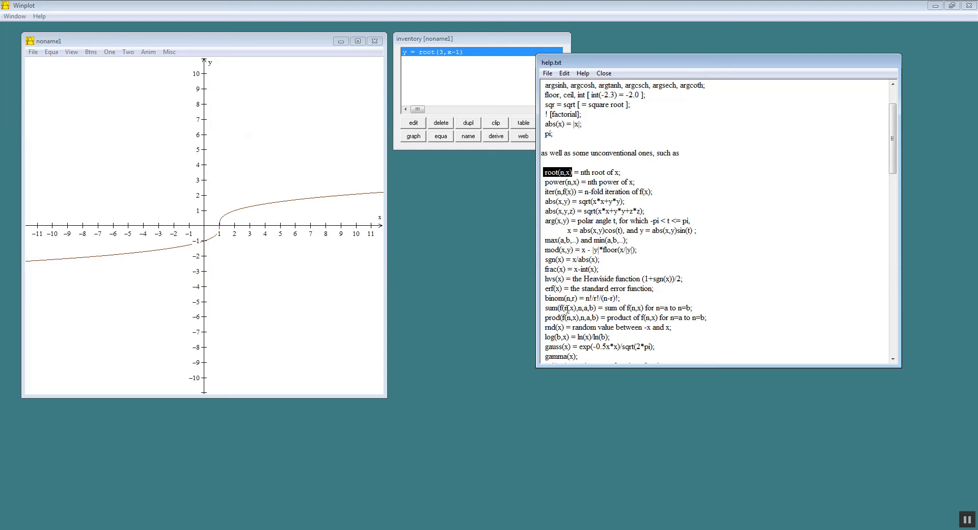
pyautogui.scroll(-3)
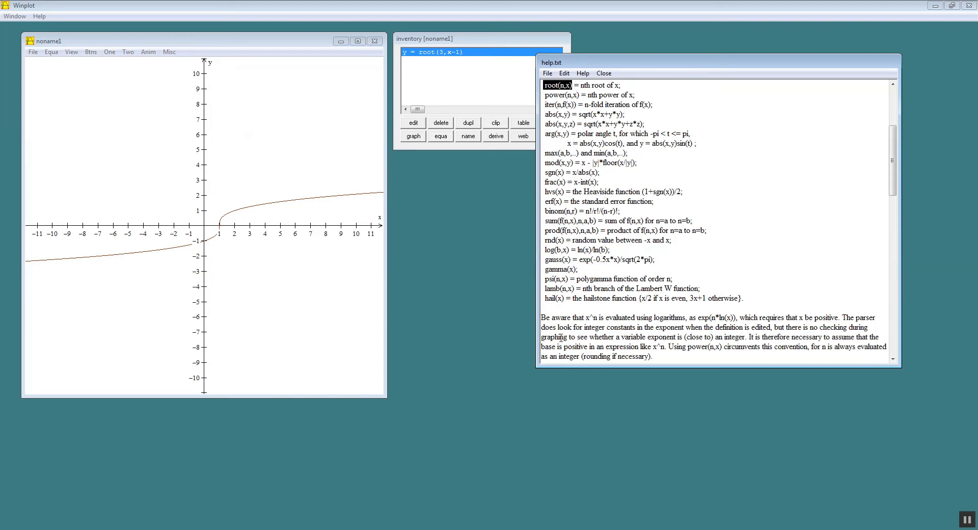
pyautogui.scroll(3)
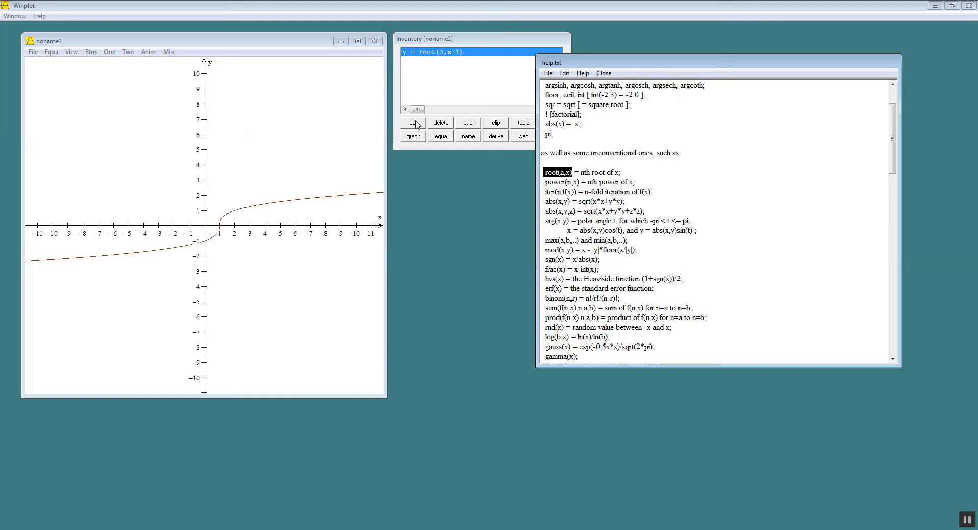
pyautogui.click(440, 122)
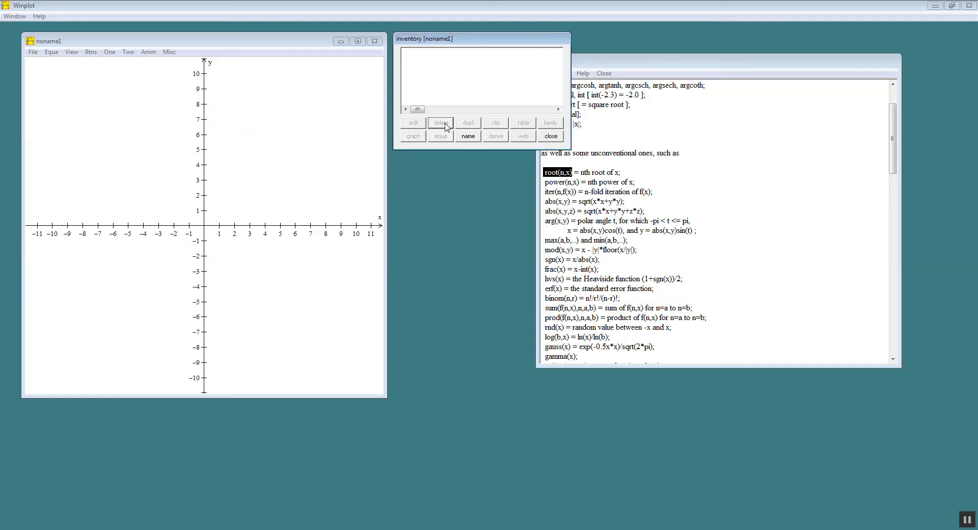
pyautogui.click(51, 51)
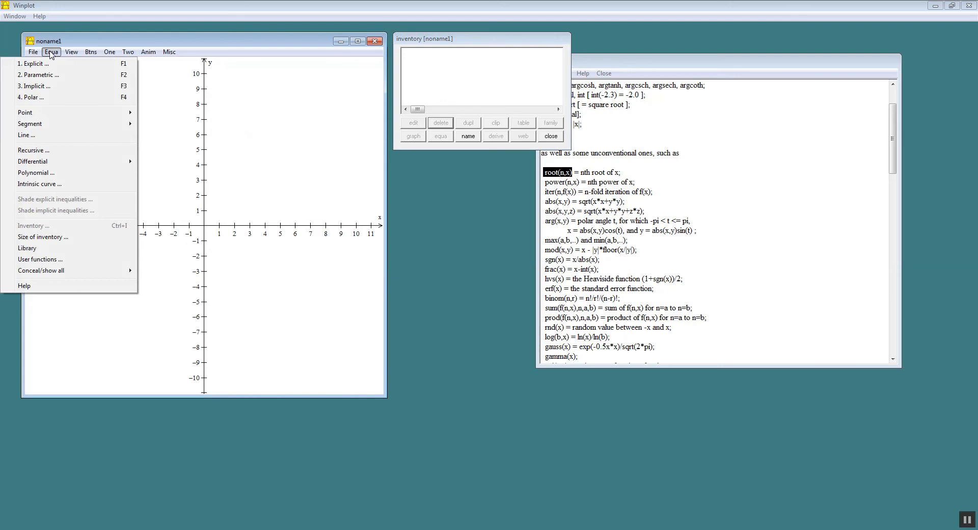
pyautogui.moveTo(41, 87)
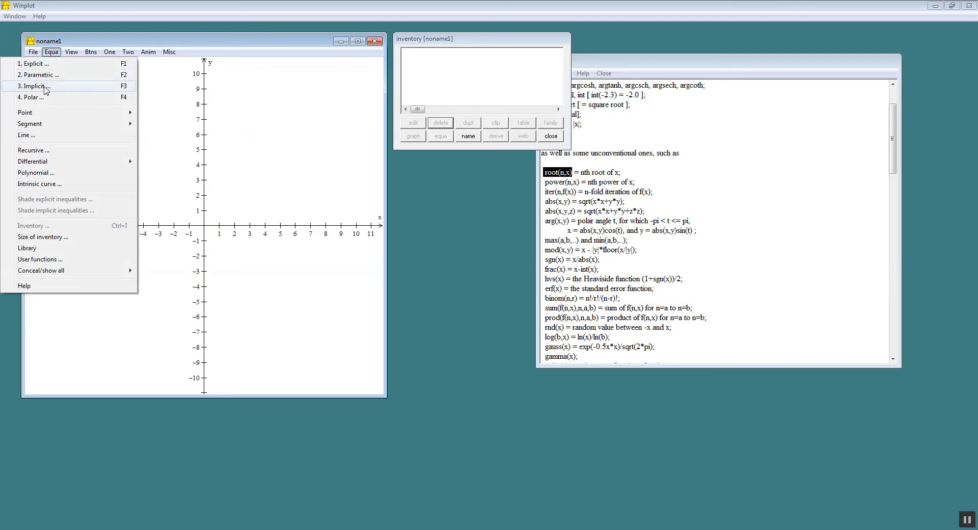
# Enter x^2+y^2=25 as an implicit curve to draw the radius-5 circle.
pyautogui.click(36, 86)
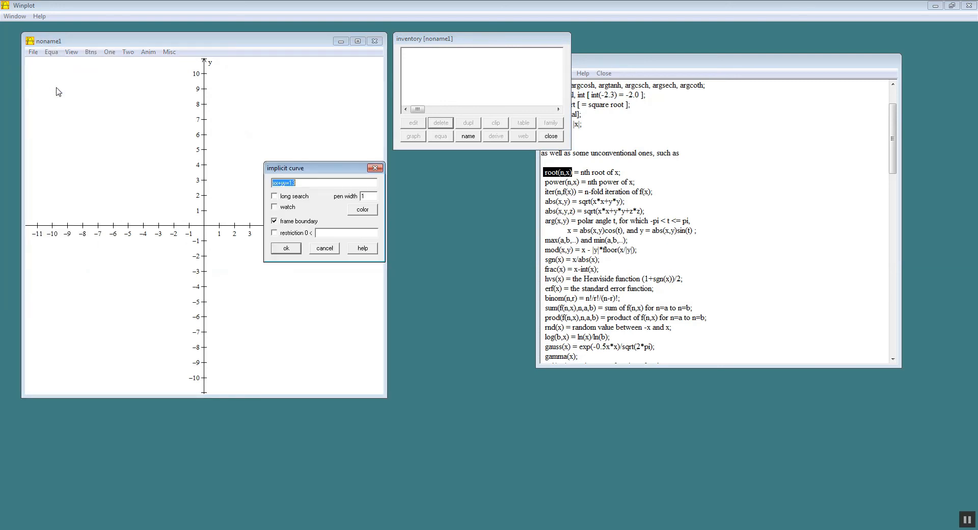
pyautogui.moveTo(344, 249)
pyautogui.write('x^2+y^')
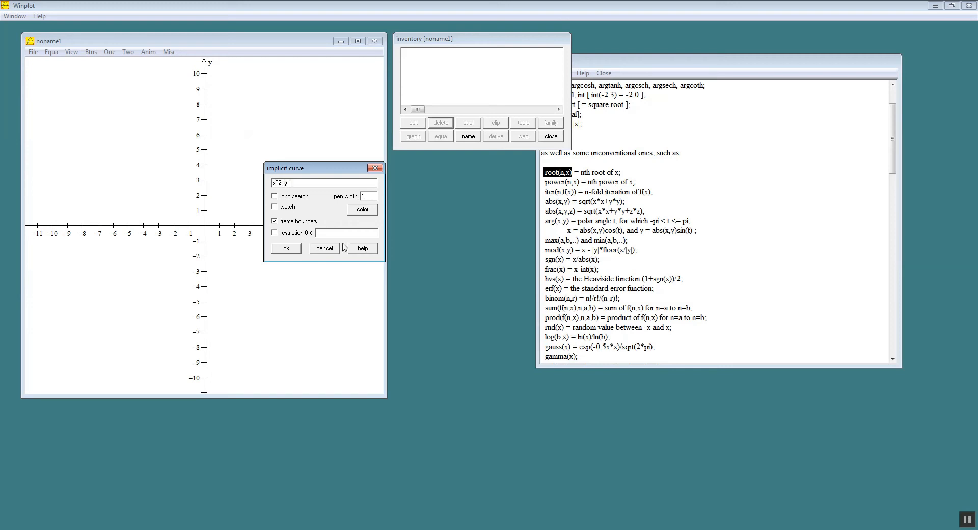
pyautogui.write('2=25')
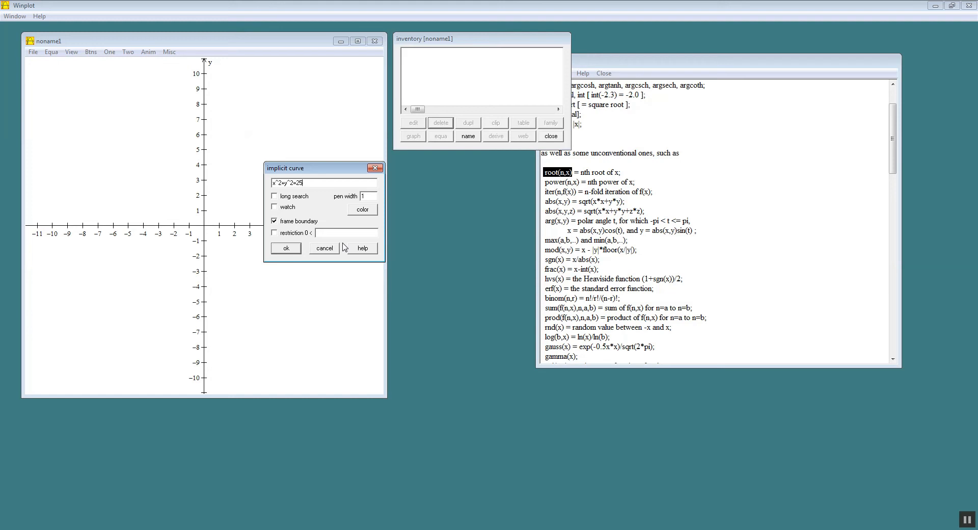
pyautogui.moveTo(361, 253)
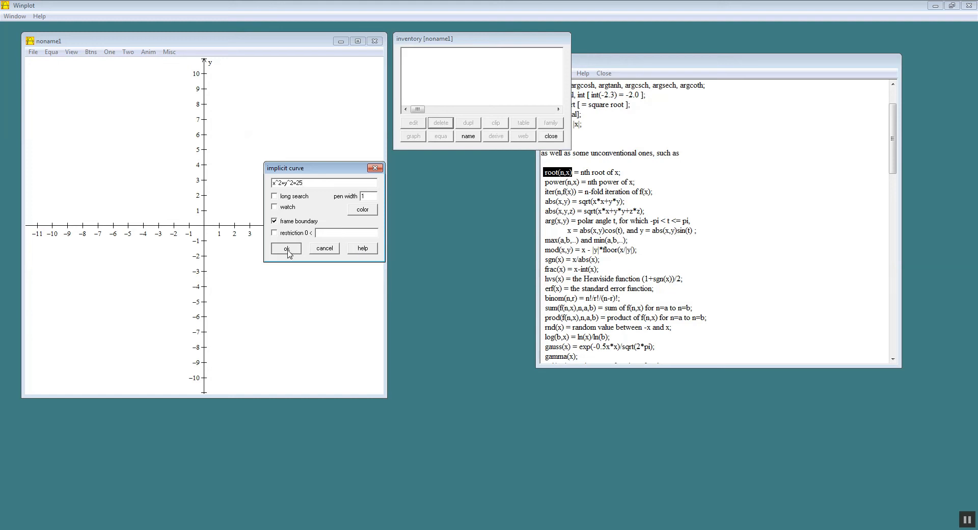
pyautogui.click(286, 248)
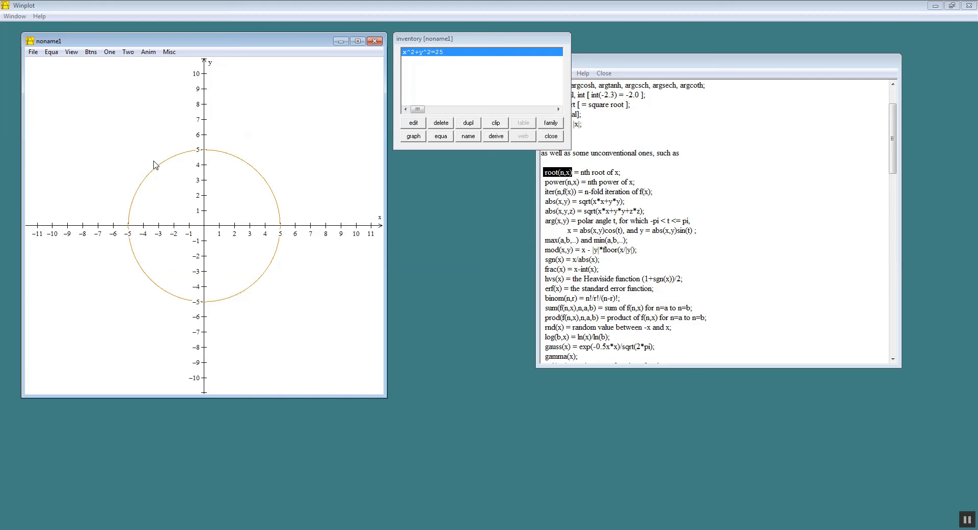
pyautogui.moveTo(262, 170)
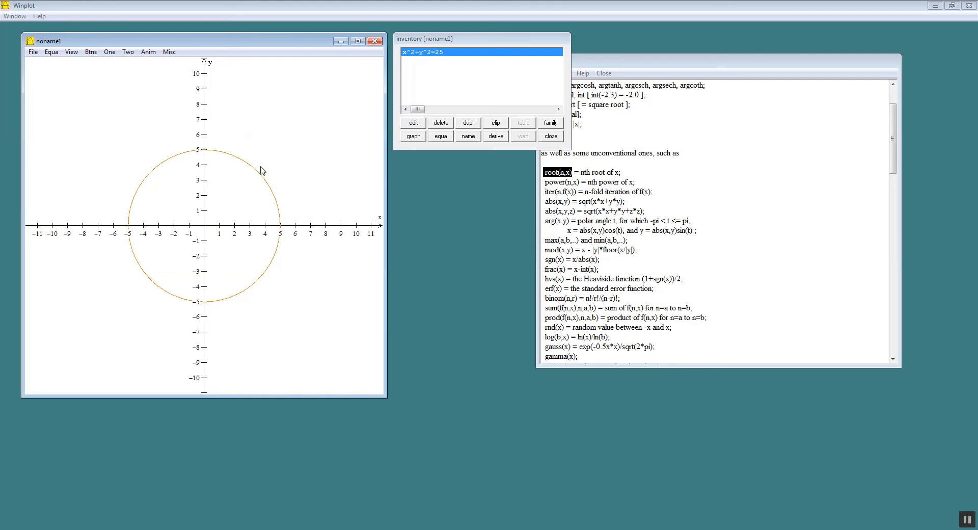
pyautogui.moveTo(212, 170)
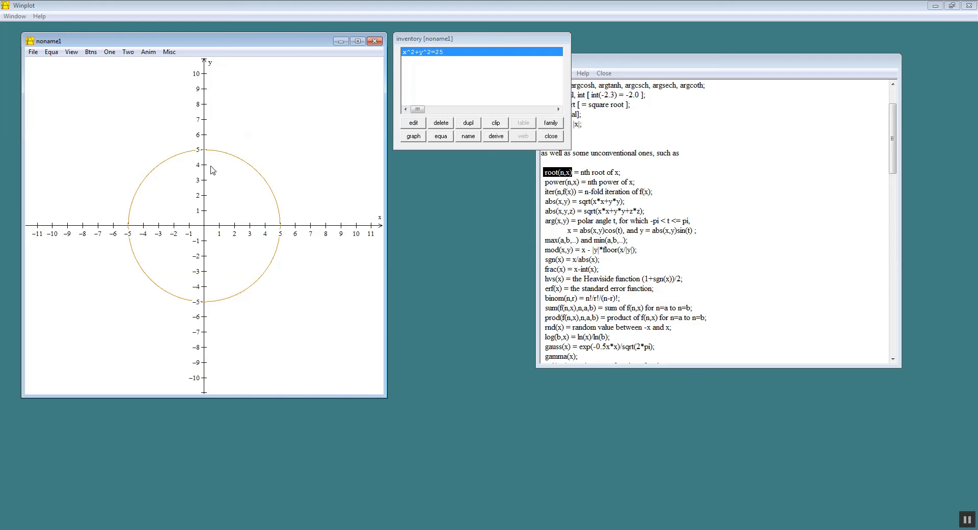
pyautogui.moveTo(300, 272)
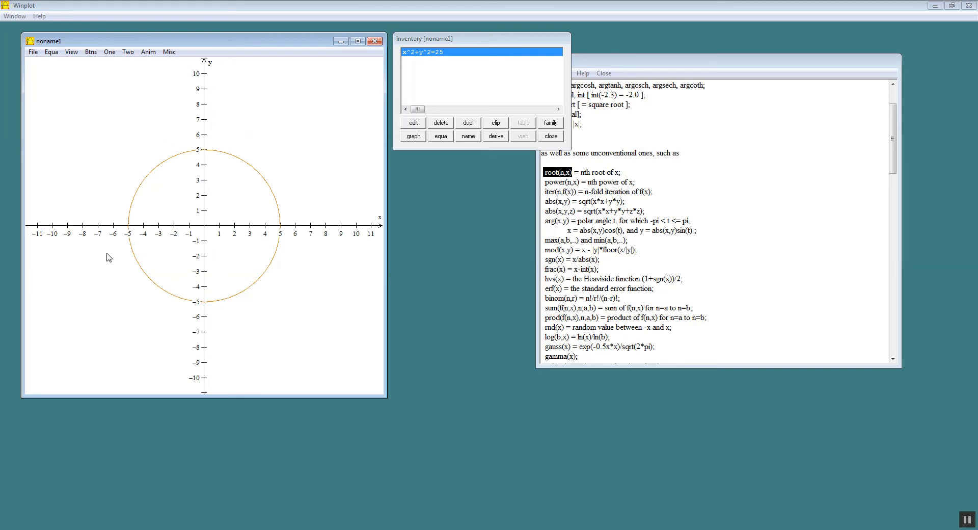
pyautogui.moveTo(141, 181)
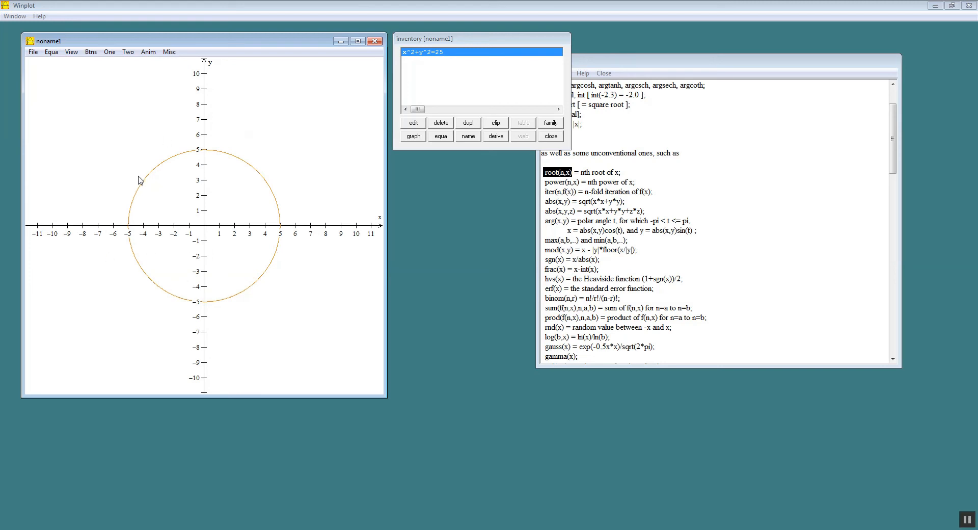
pyautogui.moveTo(33, 52)
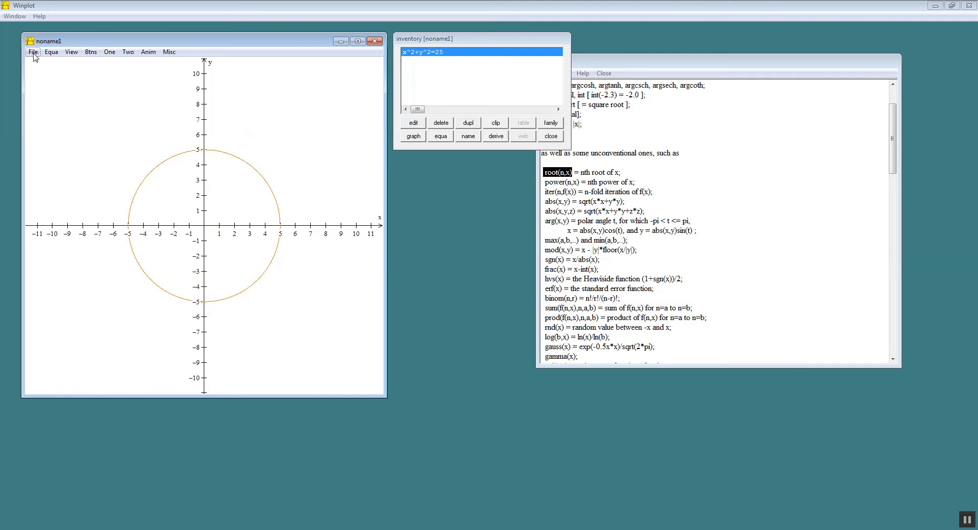
# Copy the circle graph as a bitmap and start a numbered list with '1.' in Word.
pyautogui.click(33, 51)
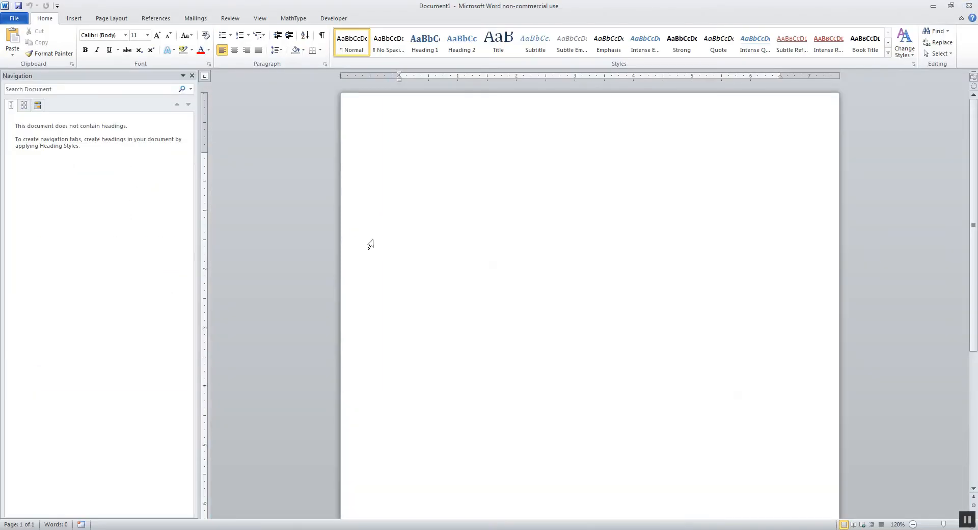
pyautogui.write('1.')
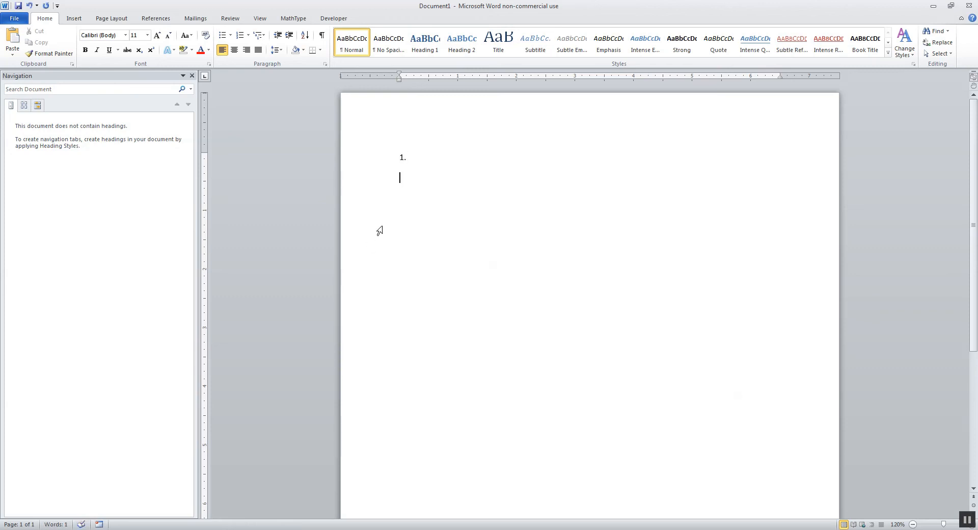
pyautogui.moveTo(102, 76)
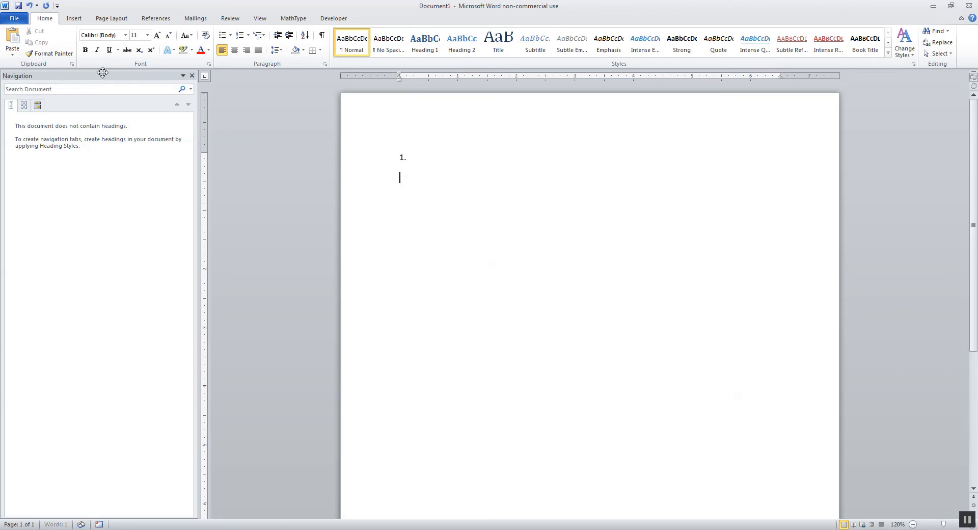
# Paste the circle graph under item 1, then delete the circle equation from Winplot's inventory.
pyautogui.click(12, 42)
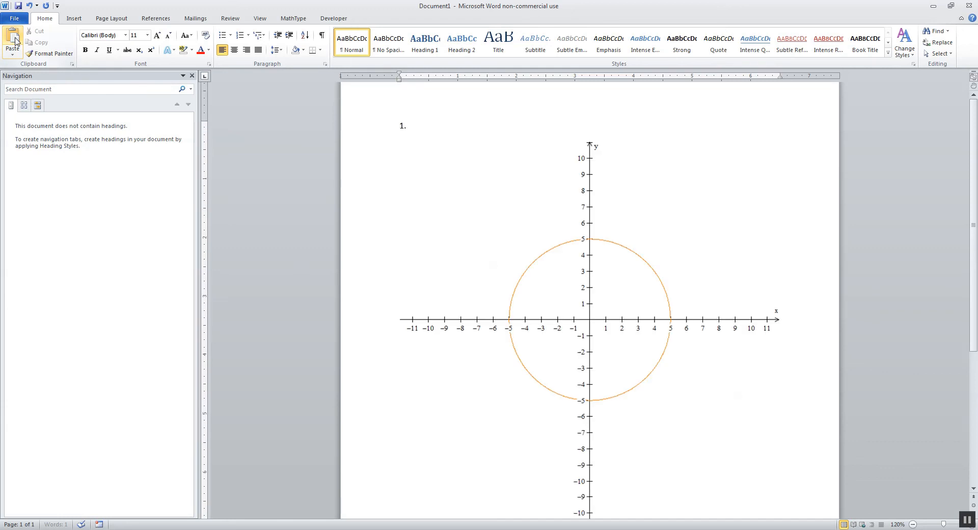
pyautogui.moveTo(572, 310)
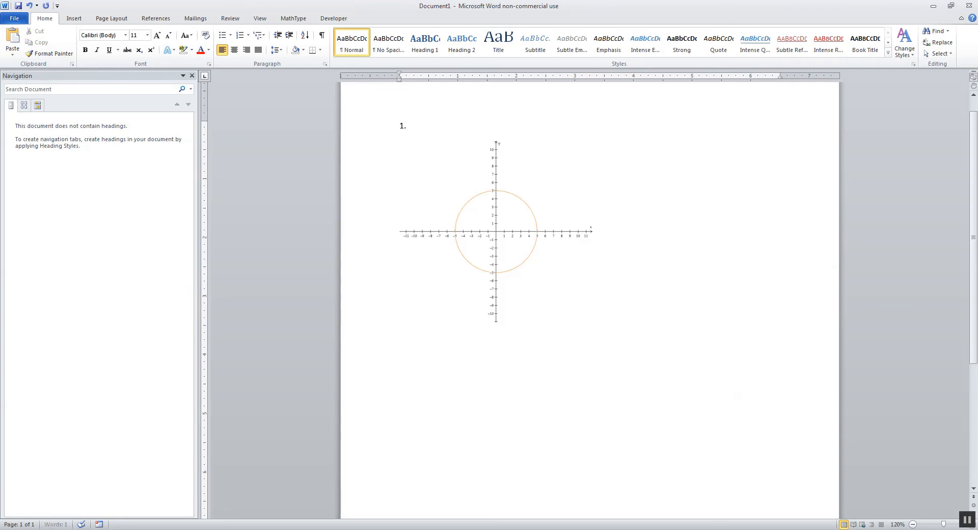
pyautogui.moveTo(621, 250)
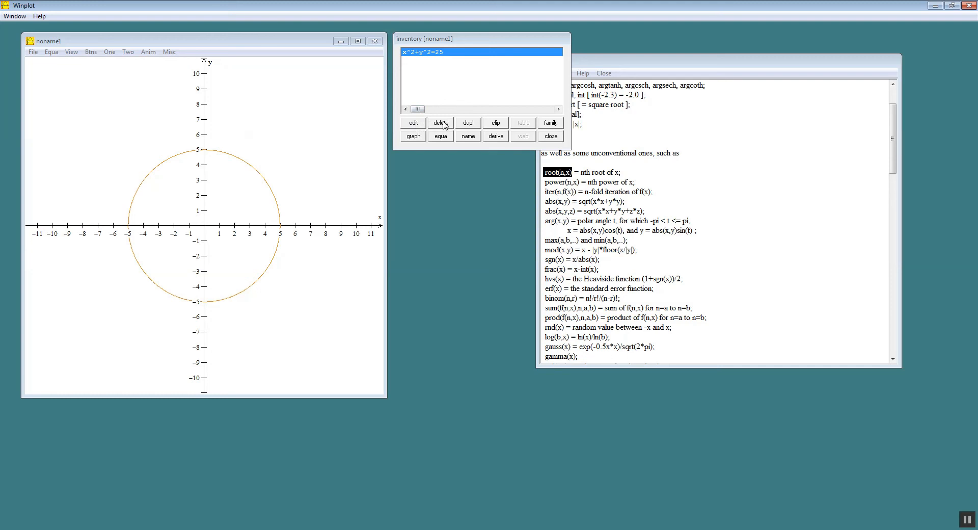
pyautogui.click(51, 51)
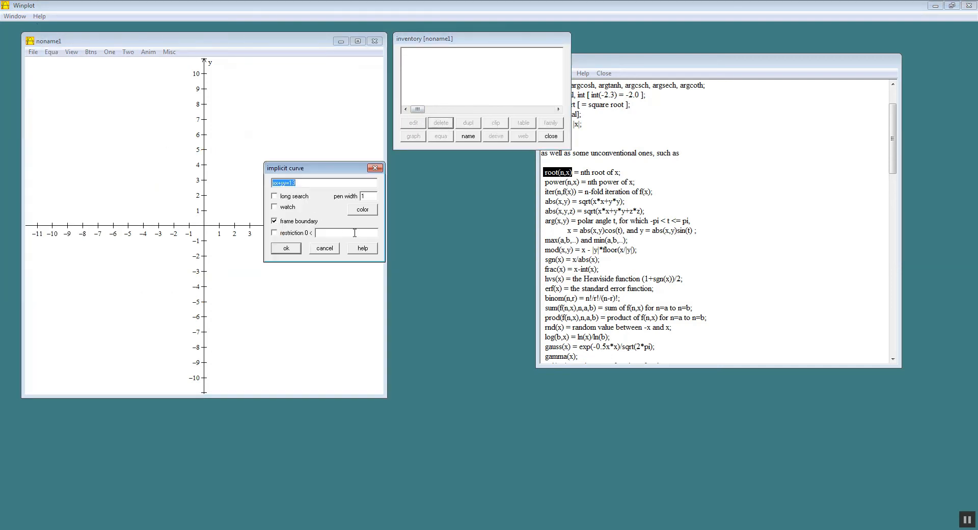
pyautogui.moveTo(358, 242)
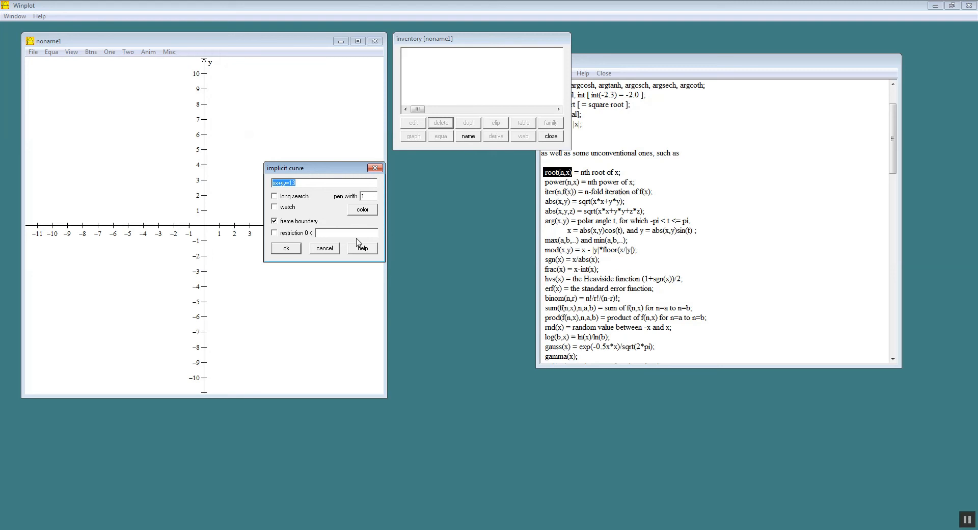
# Enter the implicit equation y^2+3x=7y-2 and plot it.
pyautogui.write('y^2')
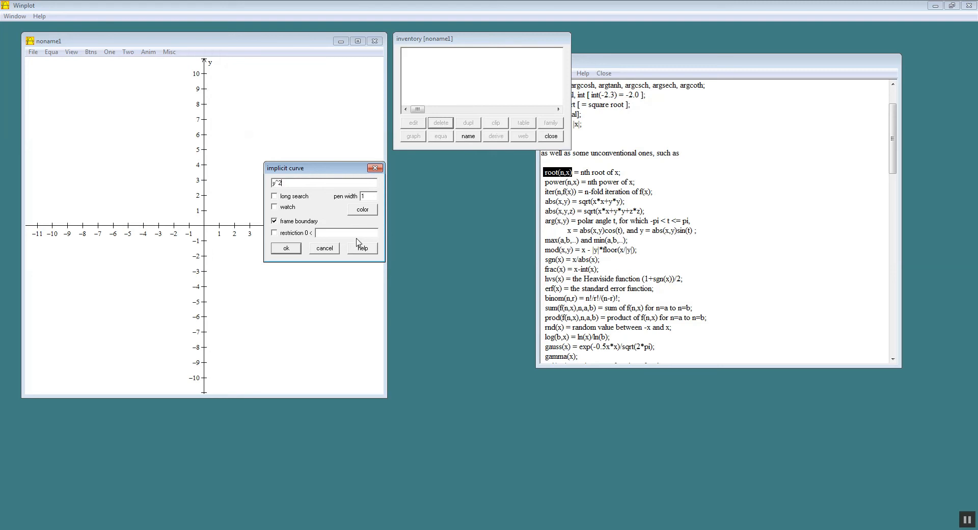
pyautogui.write('+3x=7')
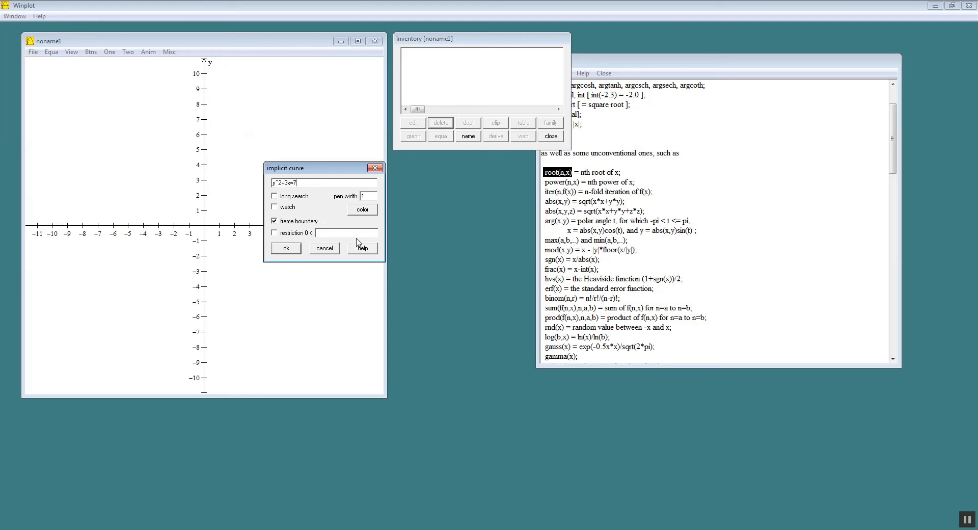
pyautogui.write('y-2')
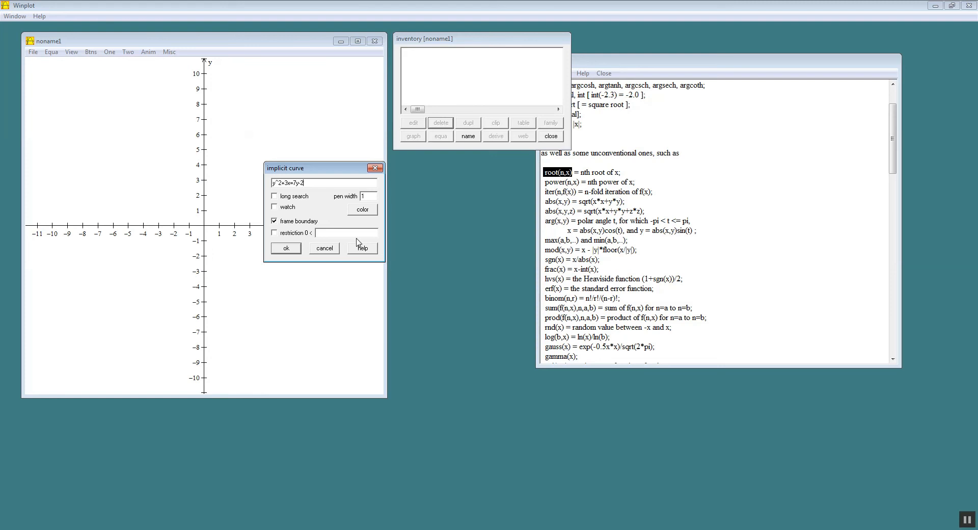
pyautogui.moveTo(290, 248)
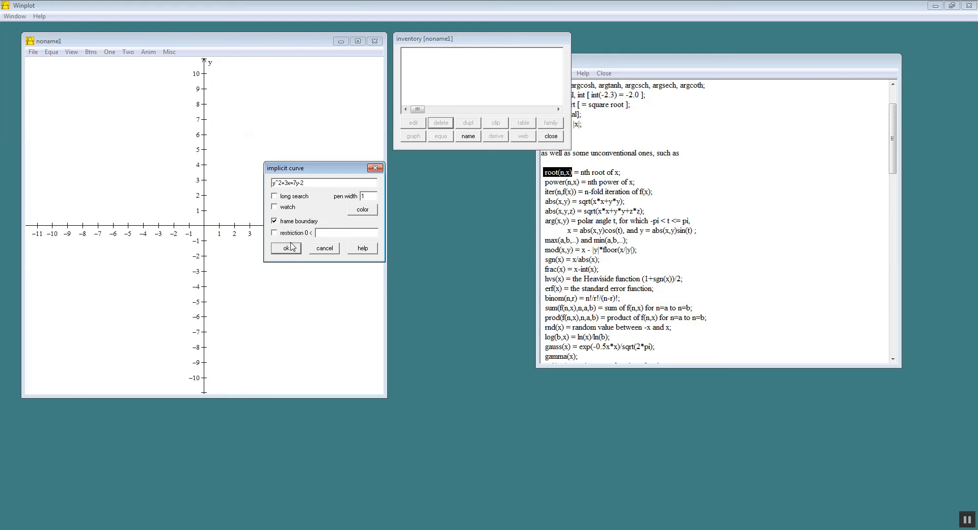
pyautogui.click(285, 247)
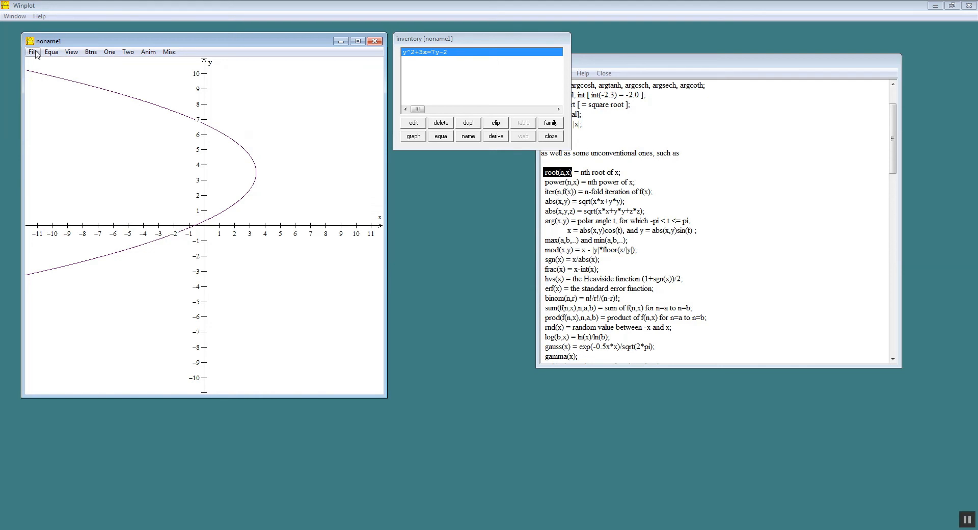
pyautogui.click(32, 51)
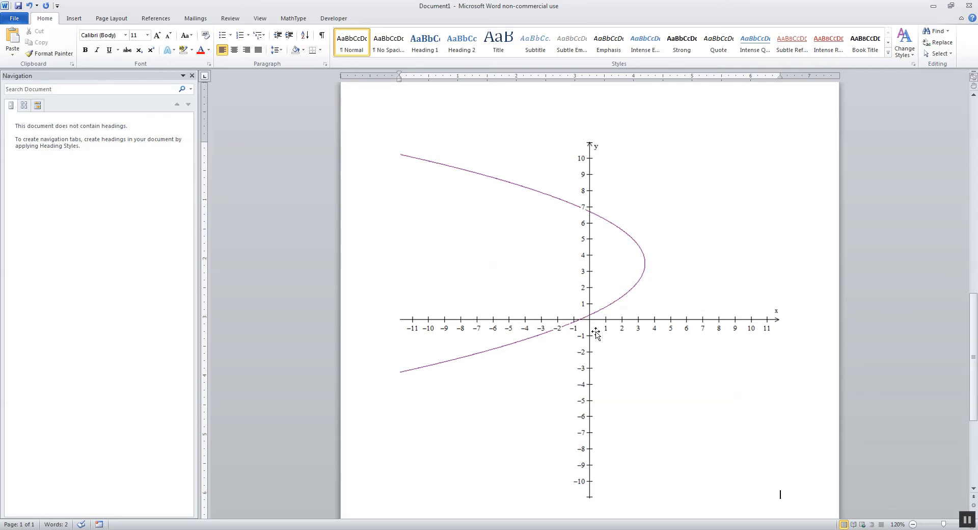
# Select the pasted y^2+3x=7y-2 parabola picture on page two to show its sizing handles.
pyautogui.click(596, 334)
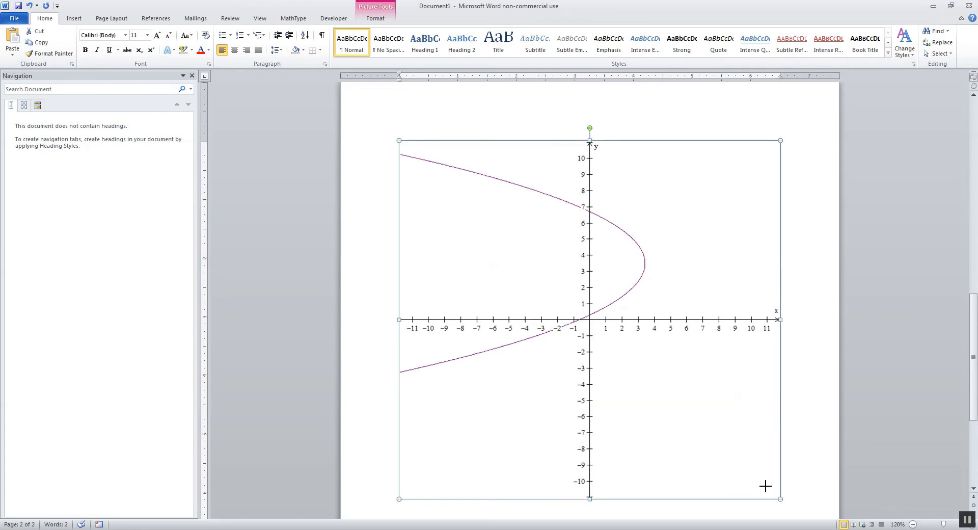